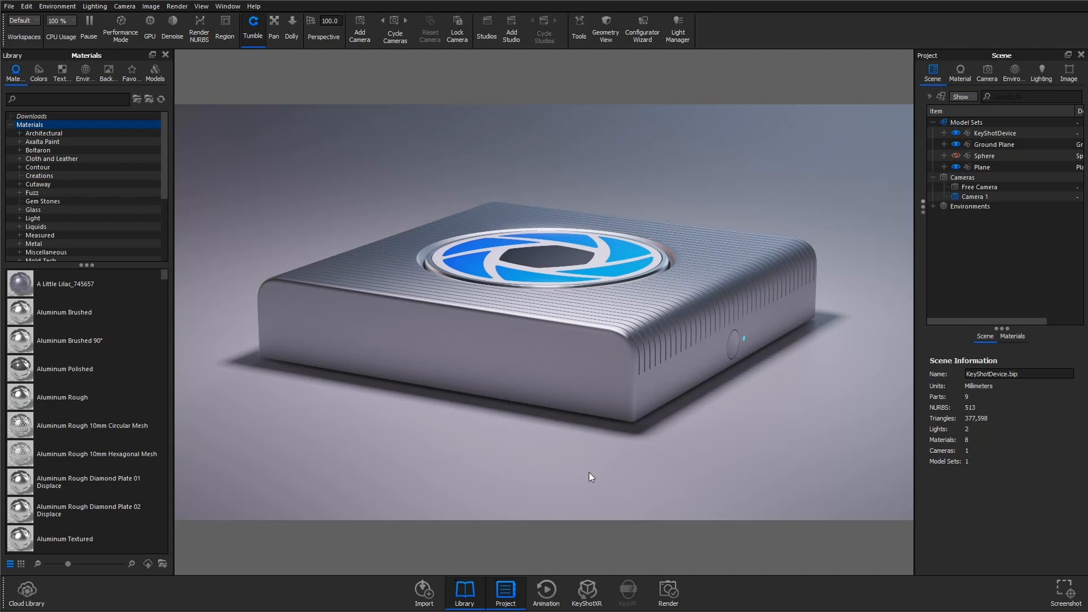
pyautogui.moveTo(665, 454)
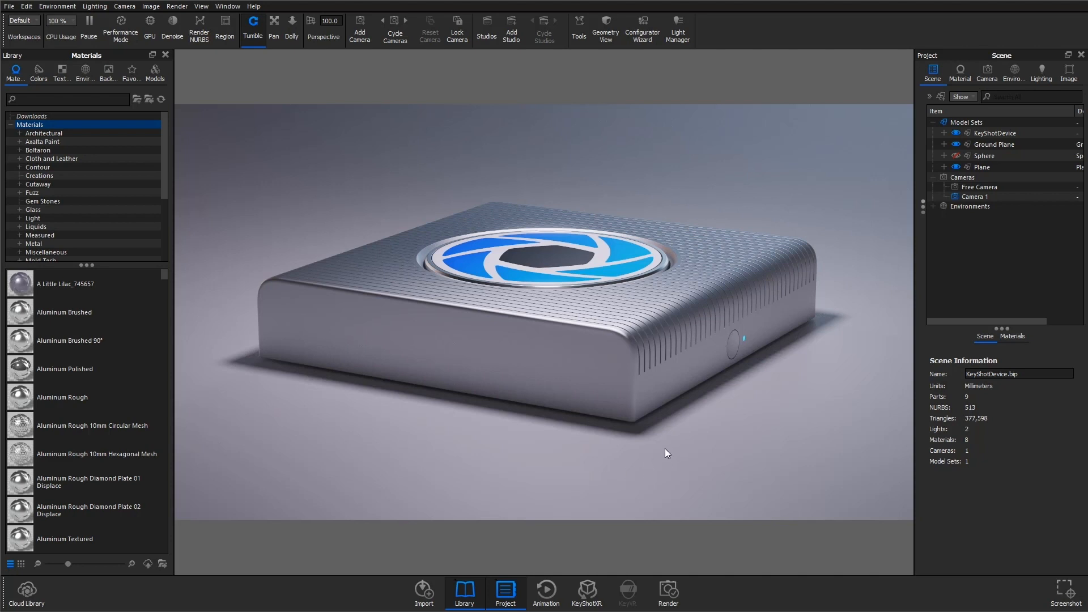
pyautogui.moveTo(475, 454)
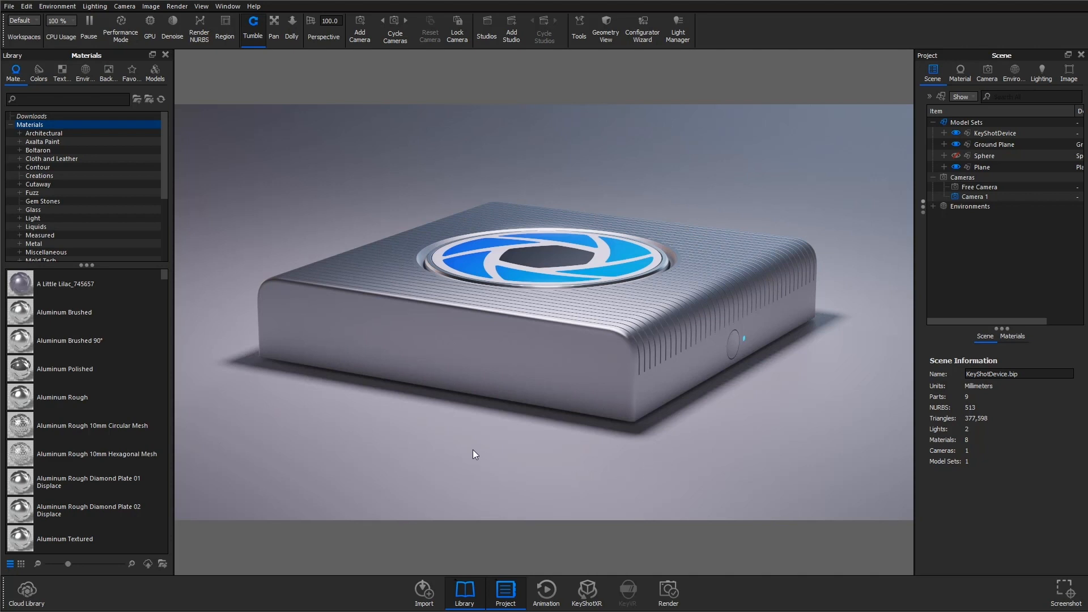
pyautogui.moveTo(553, 451)
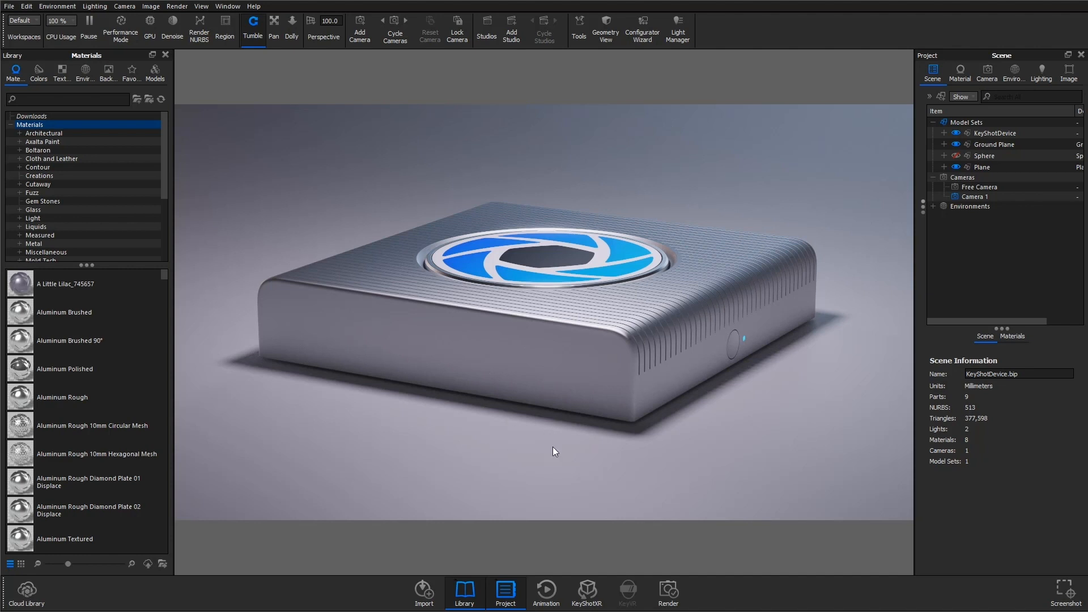
pyautogui.moveTo(672, 545)
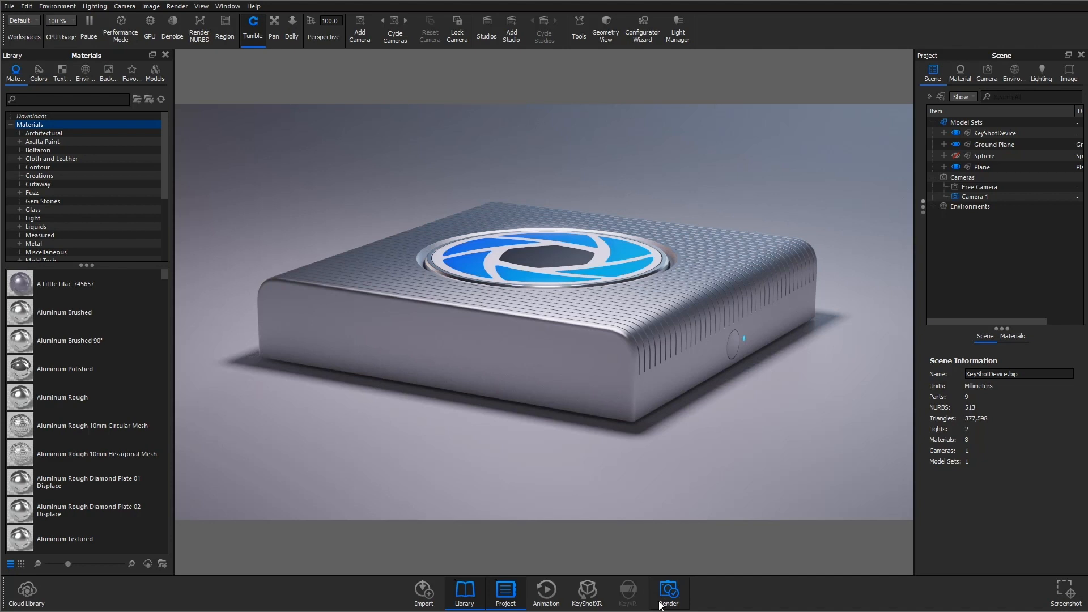
# Open the Render dialog's Still Image output settings (2400×1350 PNG with transparency).
pyautogui.click(667, 590)
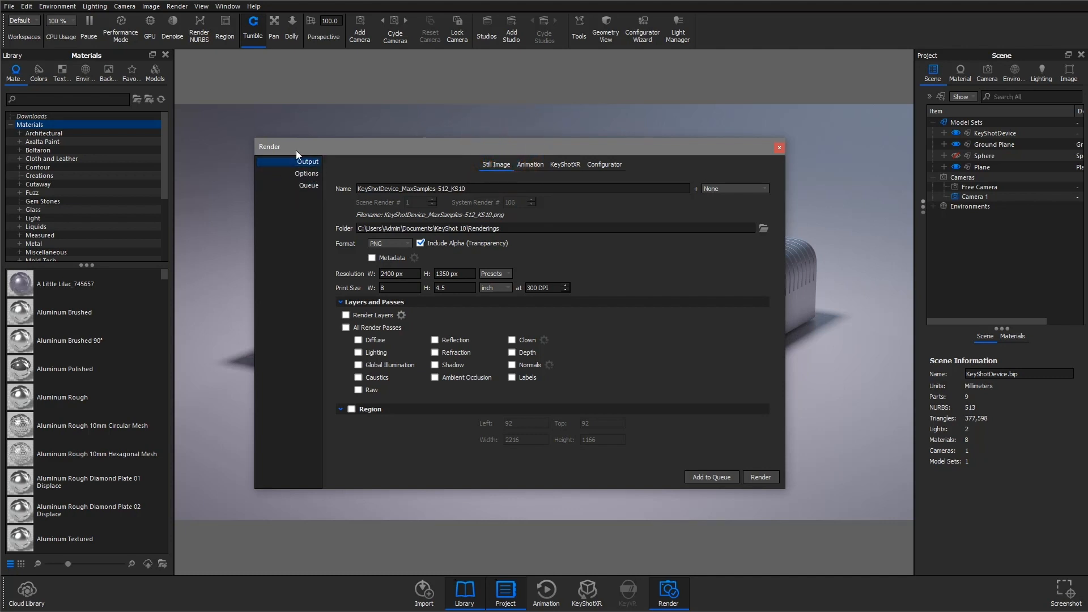
pyautogui.click(307, 185)
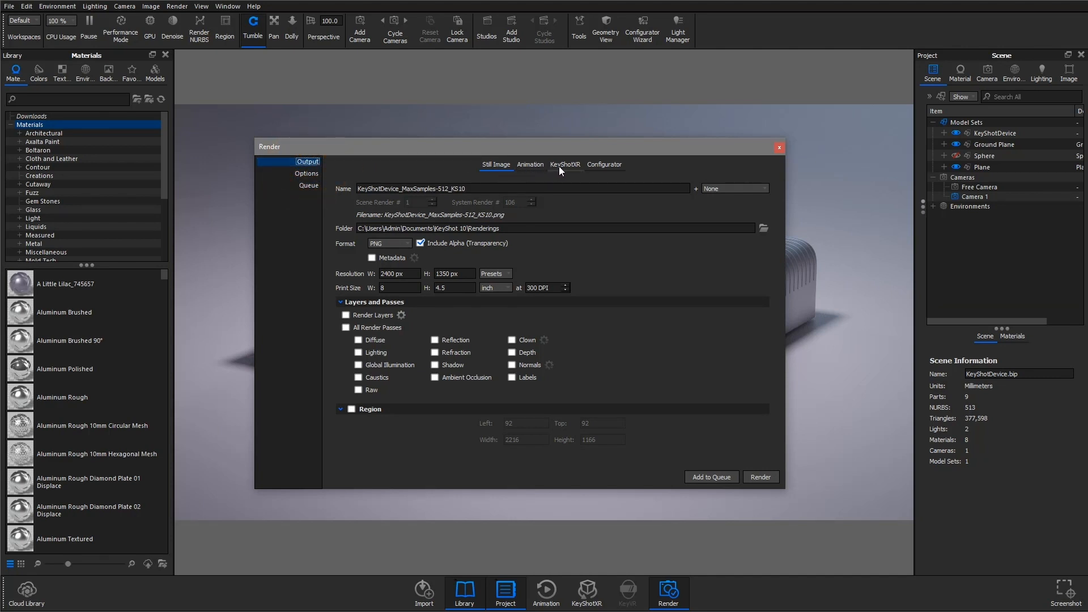
pyautogui.moveTo(605, 175)
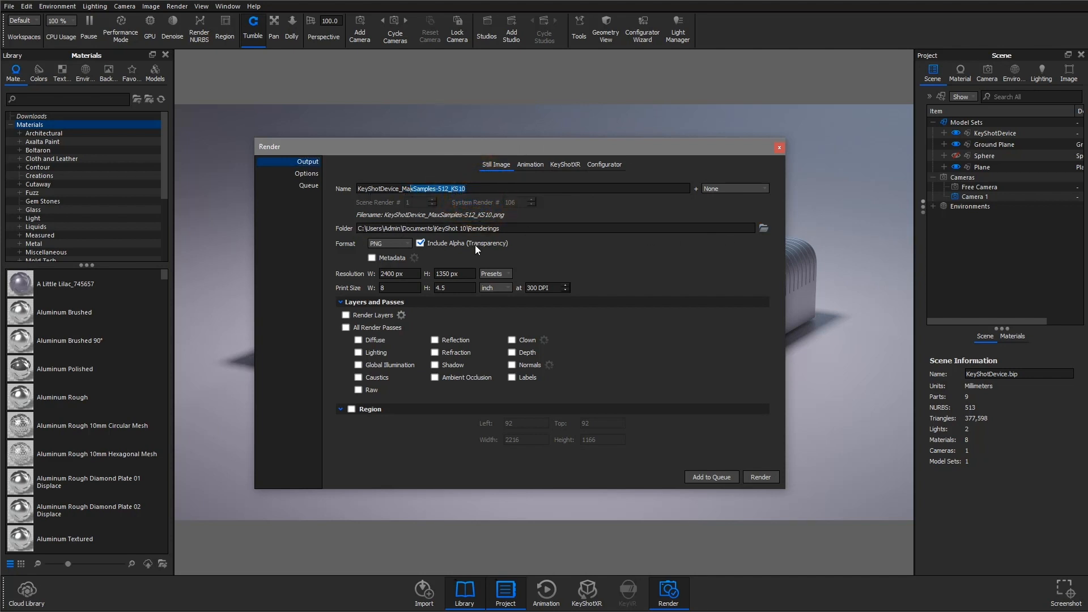
pyautogui.click(388, 243)
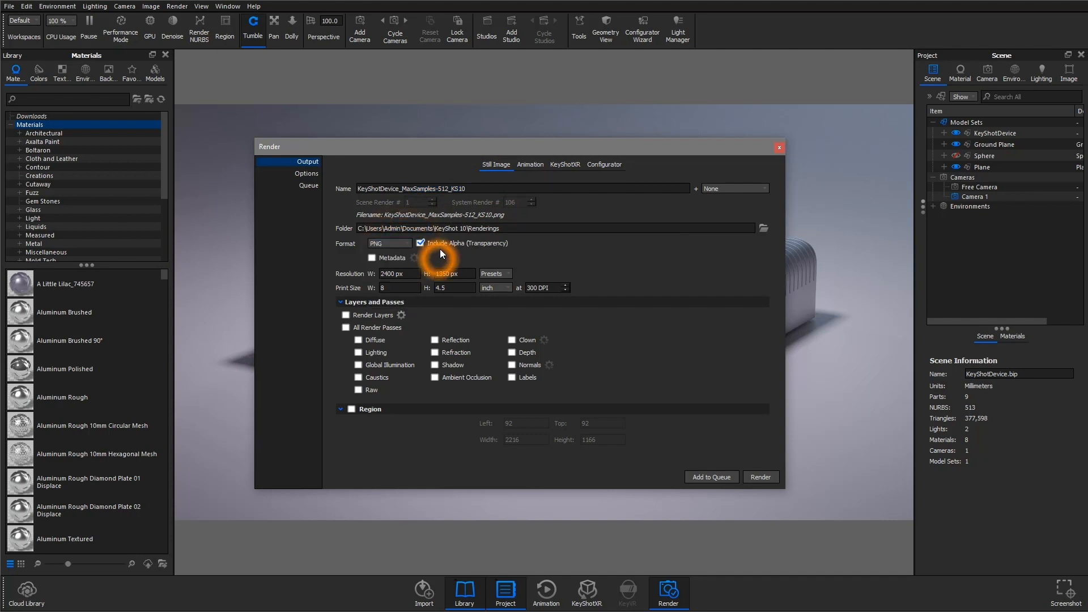
pyautogui.click(420, 243)
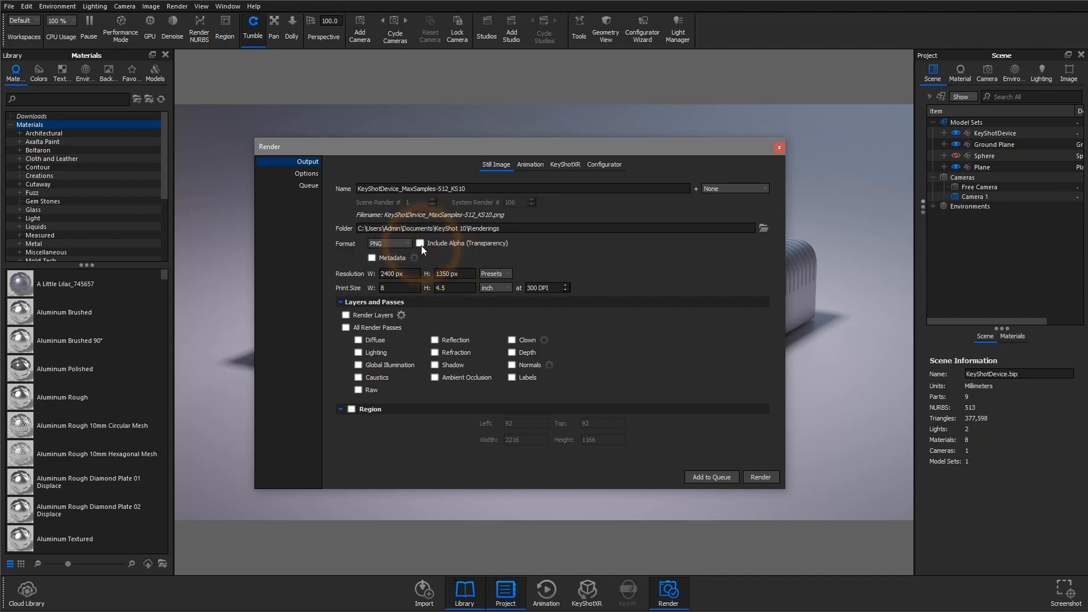
pyautogui.click(419, 243)
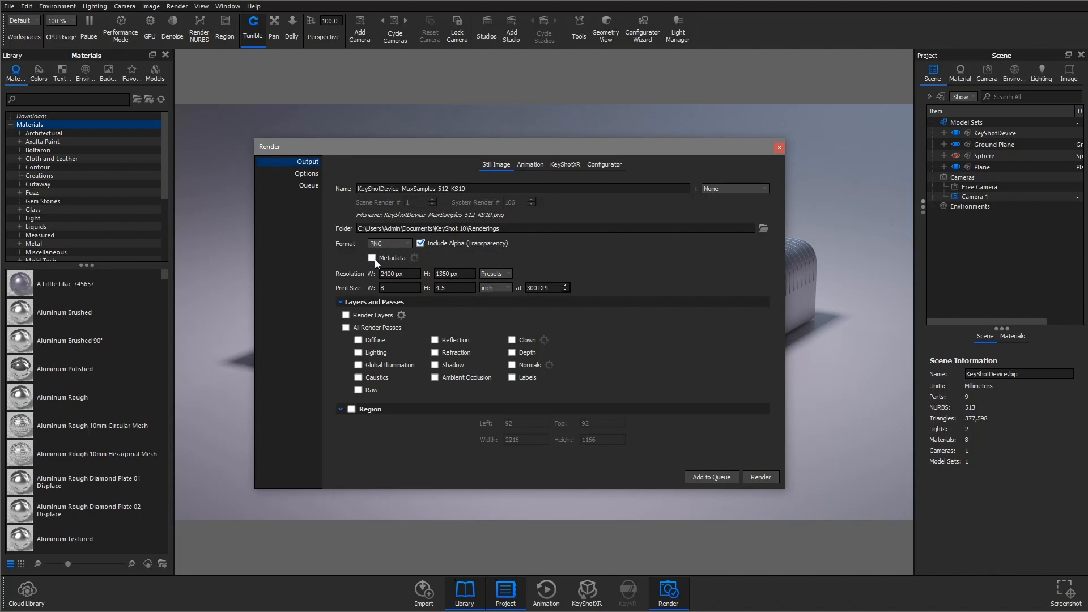
pyautogui.click(371, 257)
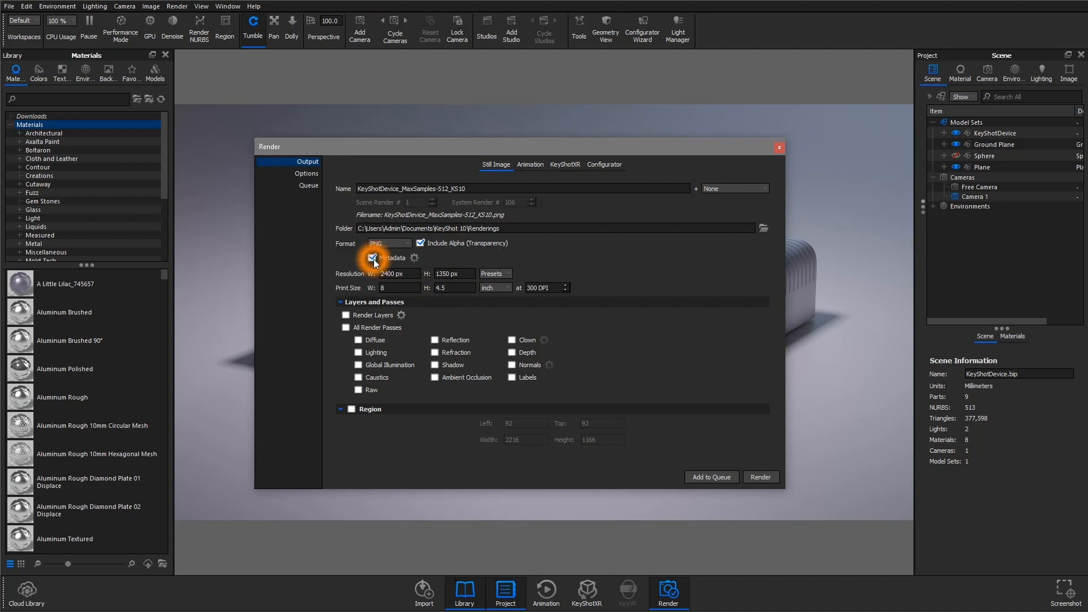
pyautogui.click(371, 258)
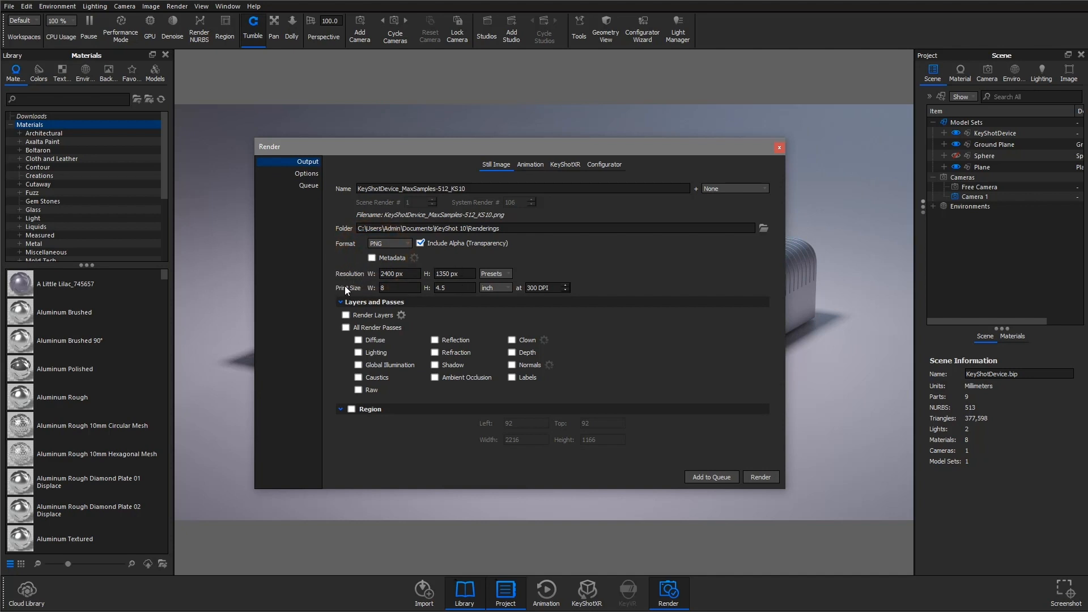
pyautogui.click(451, 273)
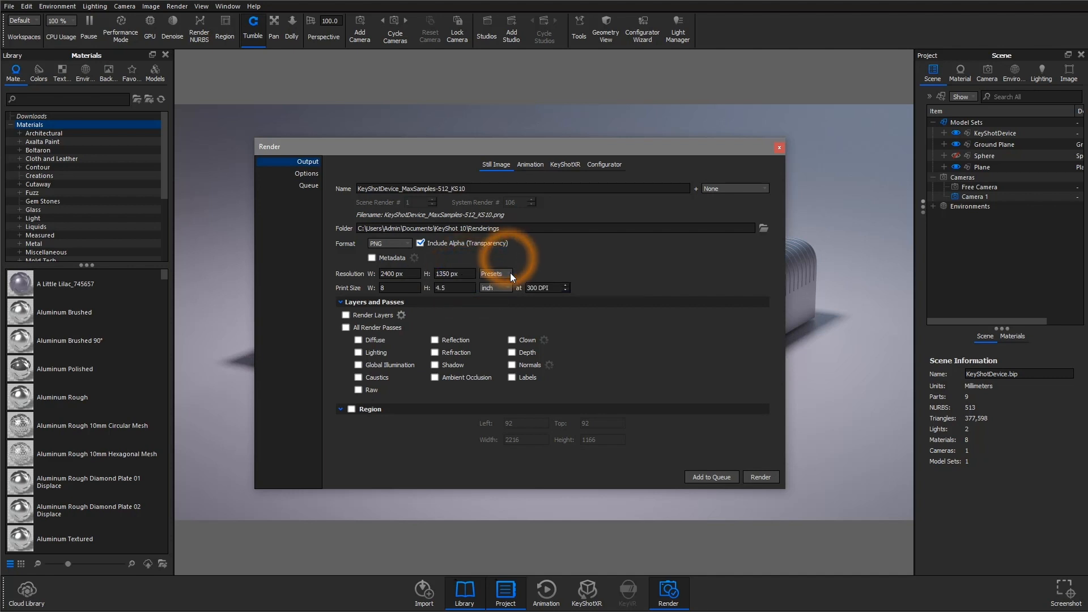
pyautogui.click(492, 272)
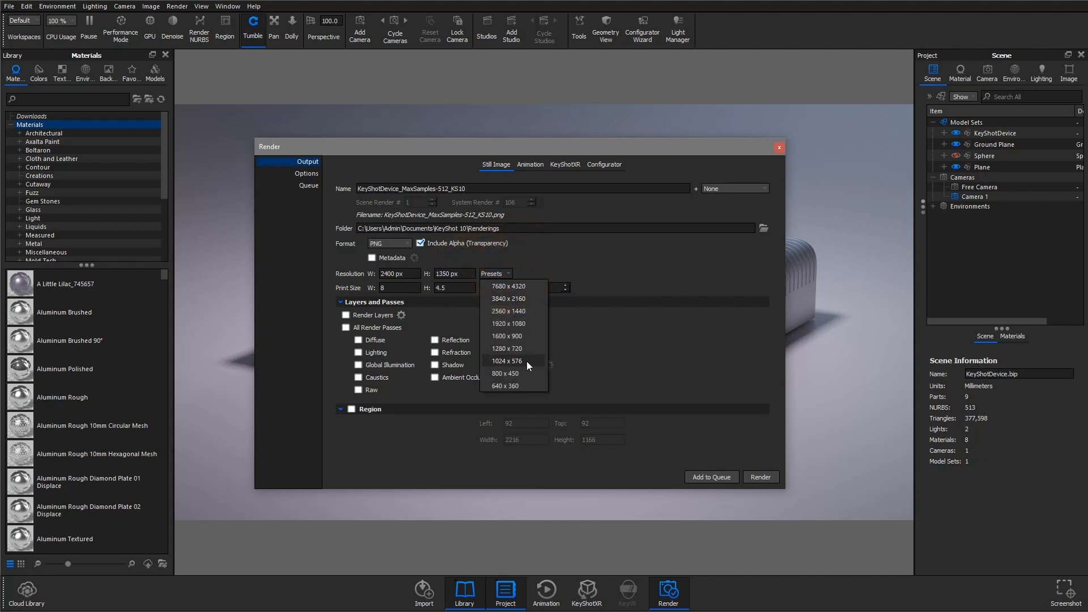
pyautogui.click(523, 321)
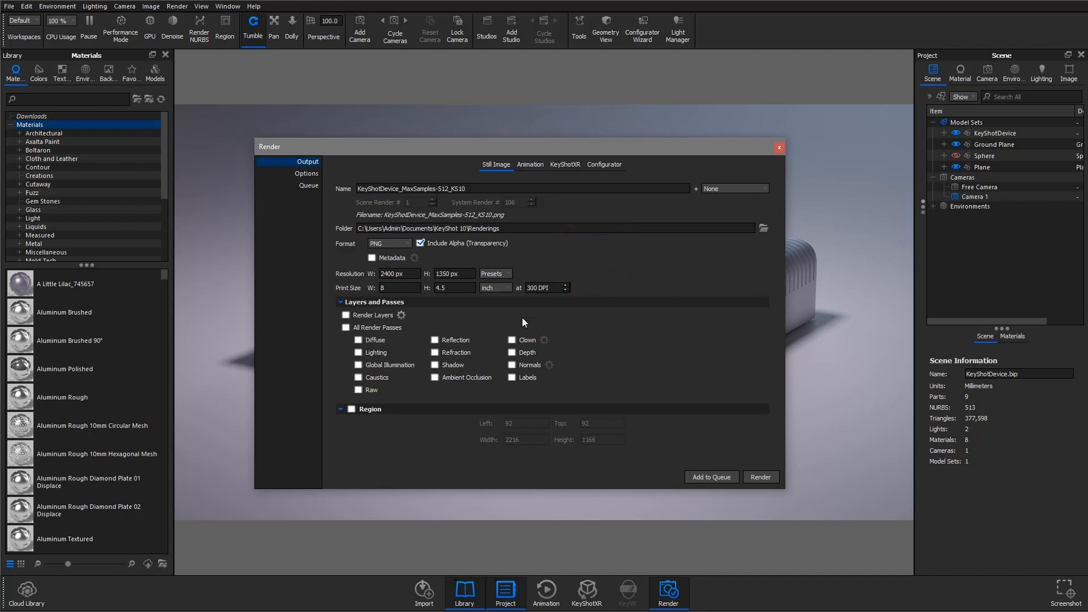
pyautogui.moveTo(392, 306)
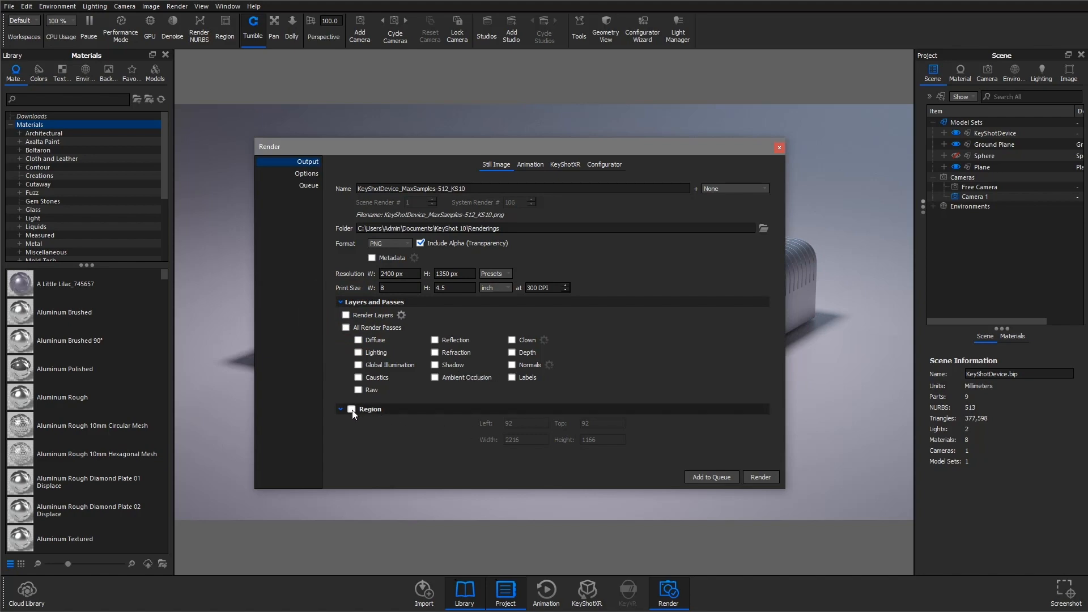
pyautogui.click(341, 409)
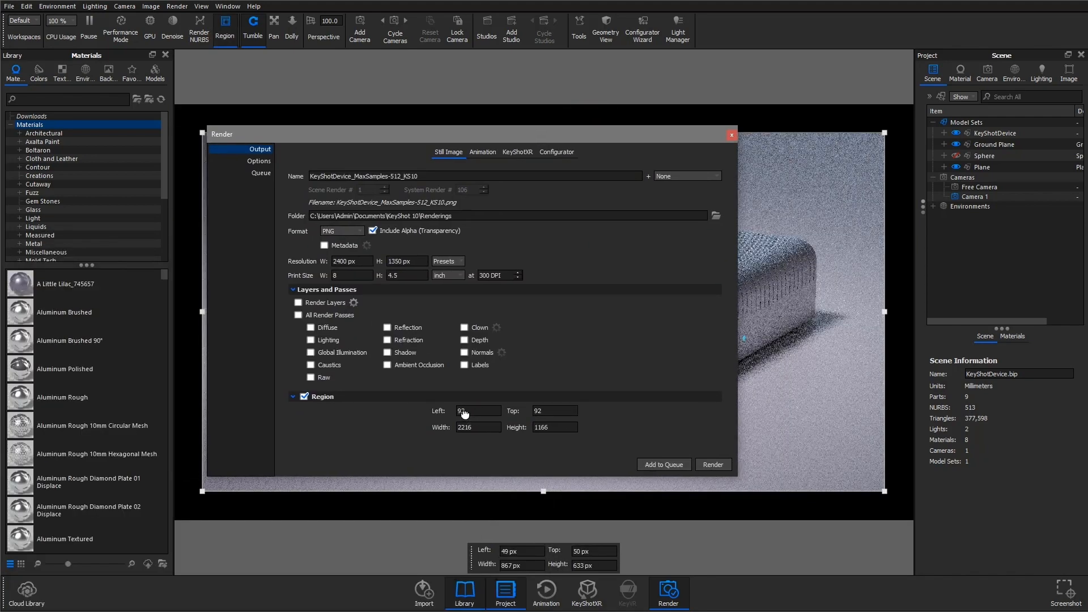
pyautogui.click(304, 396)
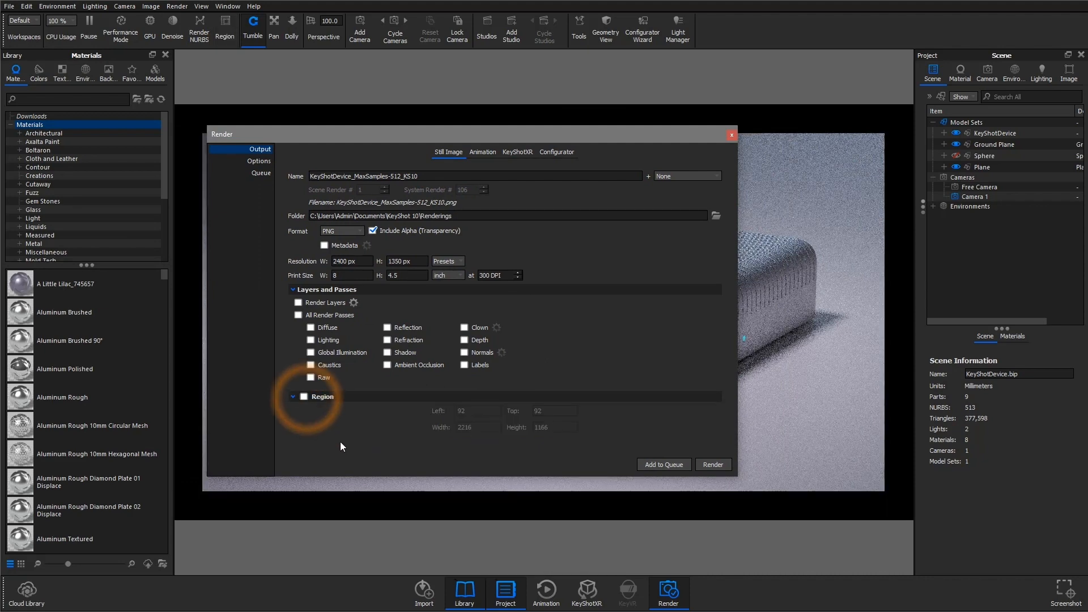
pyautogui.click(259, 161)
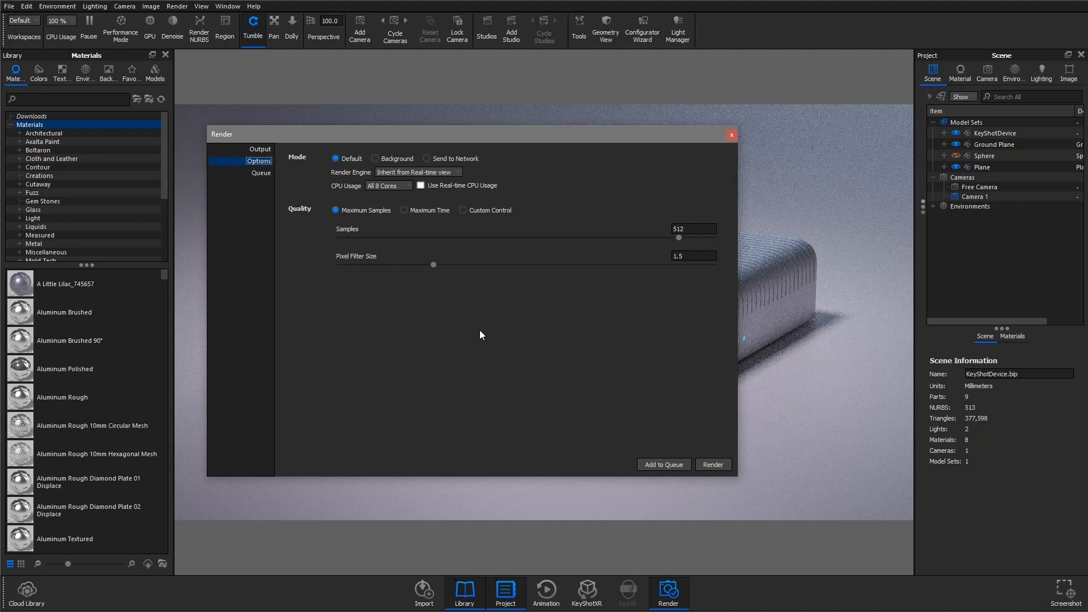
pyautogui.moveTo(704, 437)
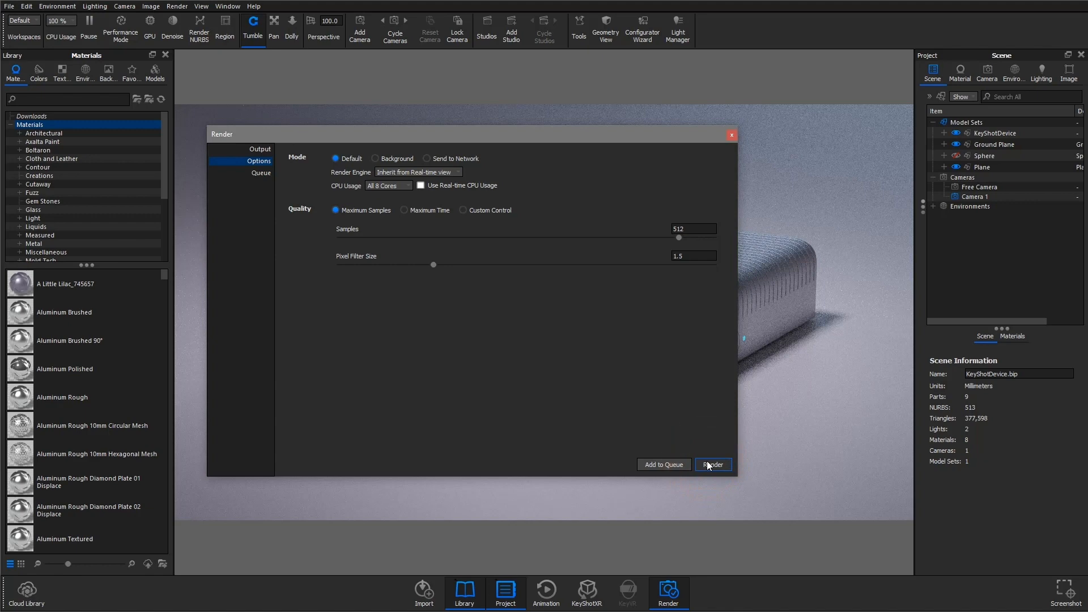
# Try Background render mode, then set the render mode to Send to Network.
pyautogui.click(710, 464)
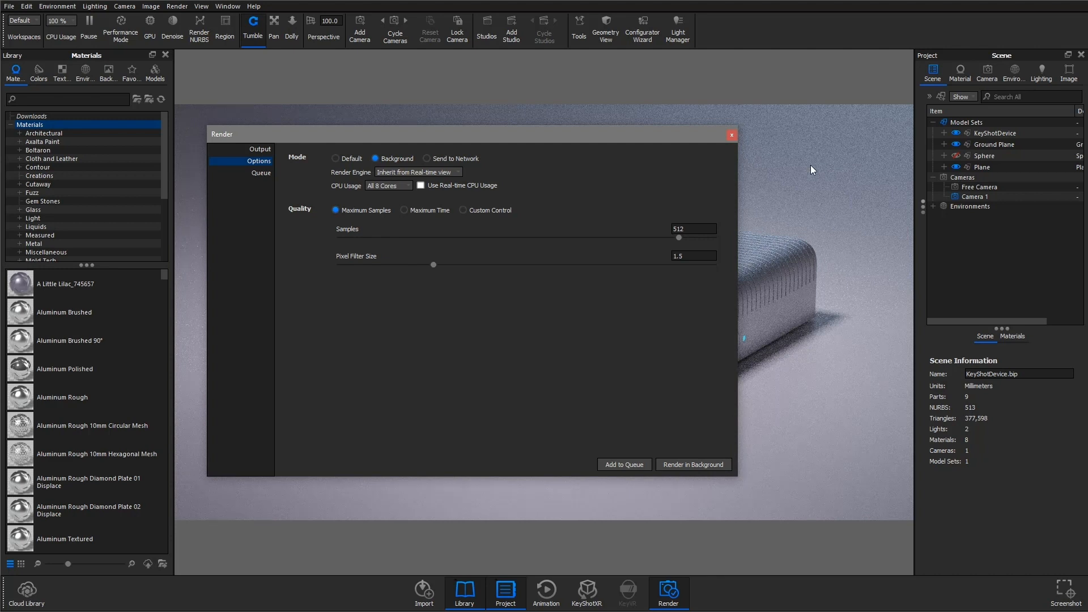
pyautogui.moveTo(825, 307)
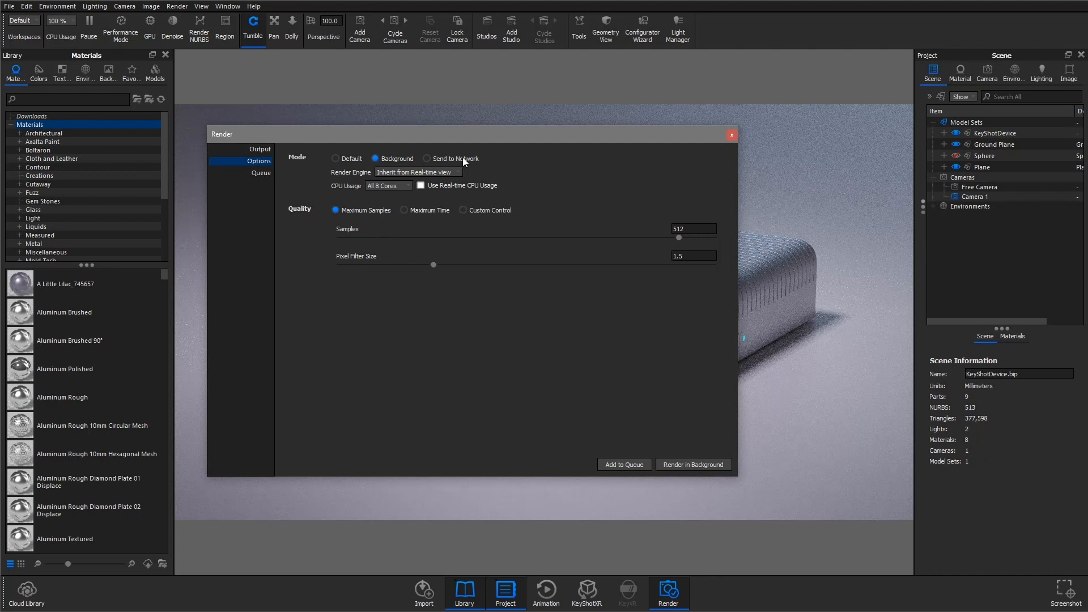
pyautogui.click(424, 158)
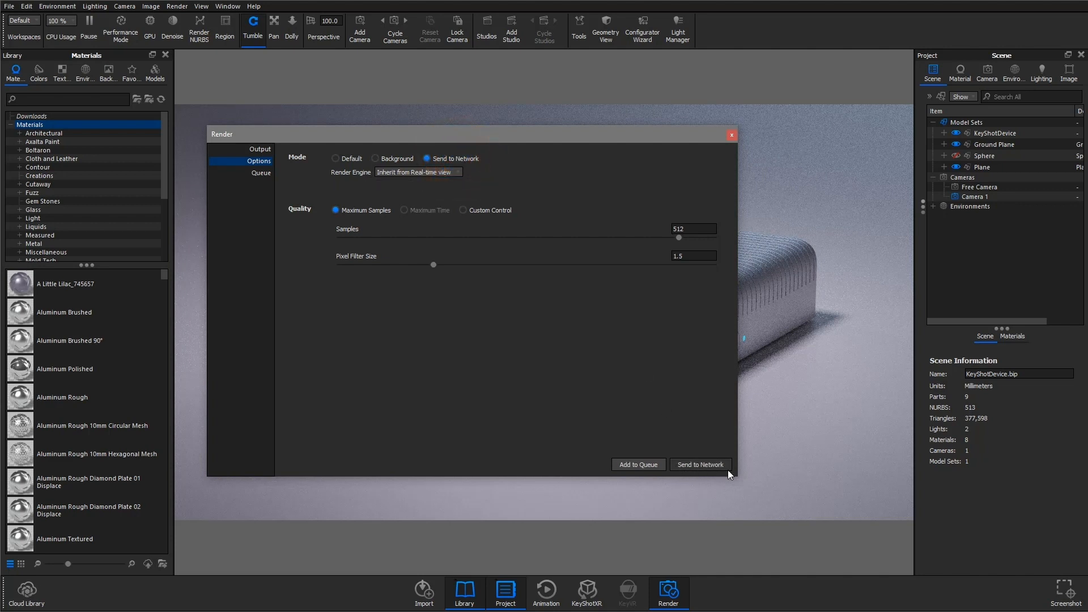
pyautogui.moveTo(389, 344)
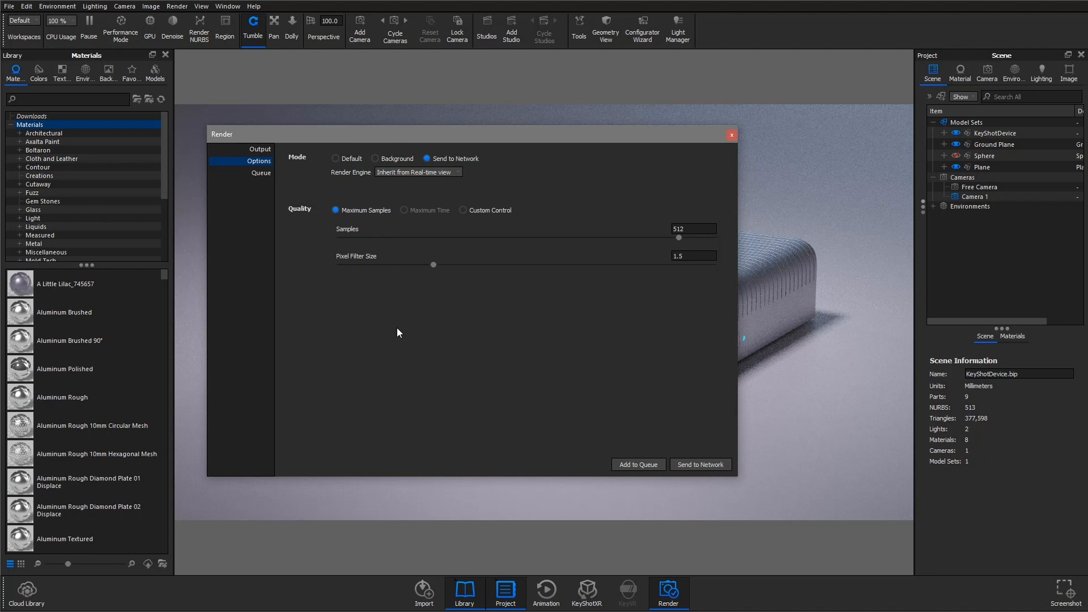
pyautogui.moveTo(342, 178)
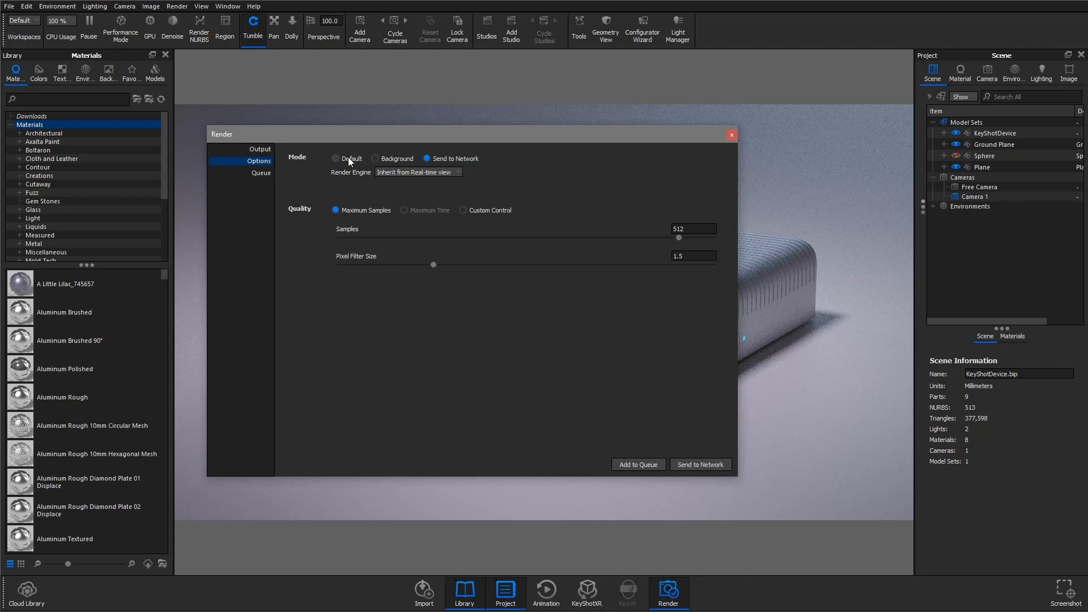
# Return to Default mode, drag samples to 479, then limit quality by 30-second Maximum Time.
pyautogui.click(336, 158)
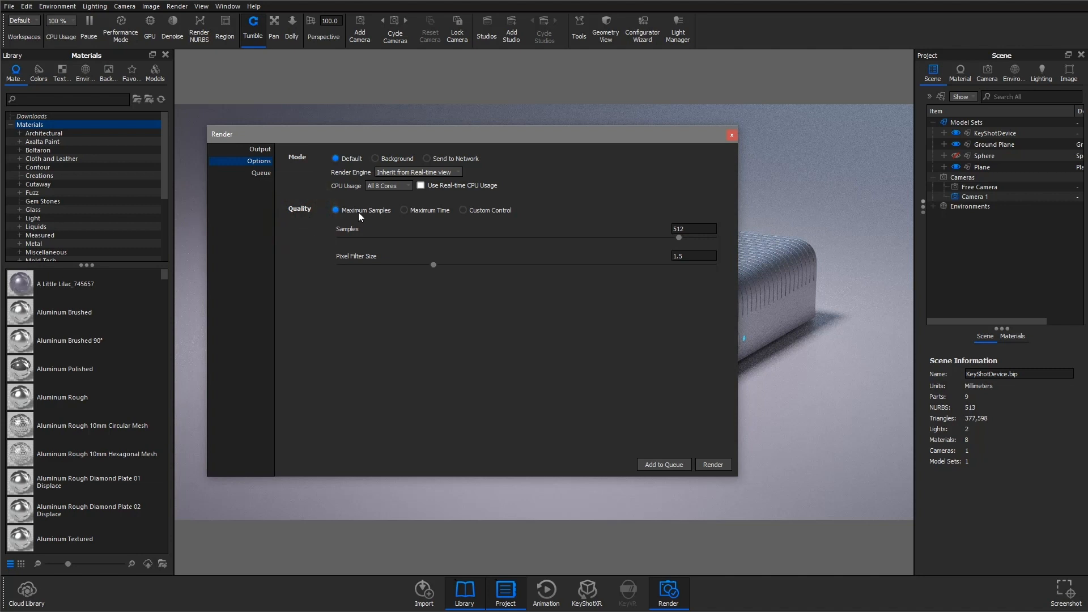
pyautogui.moveTo(497, 224)
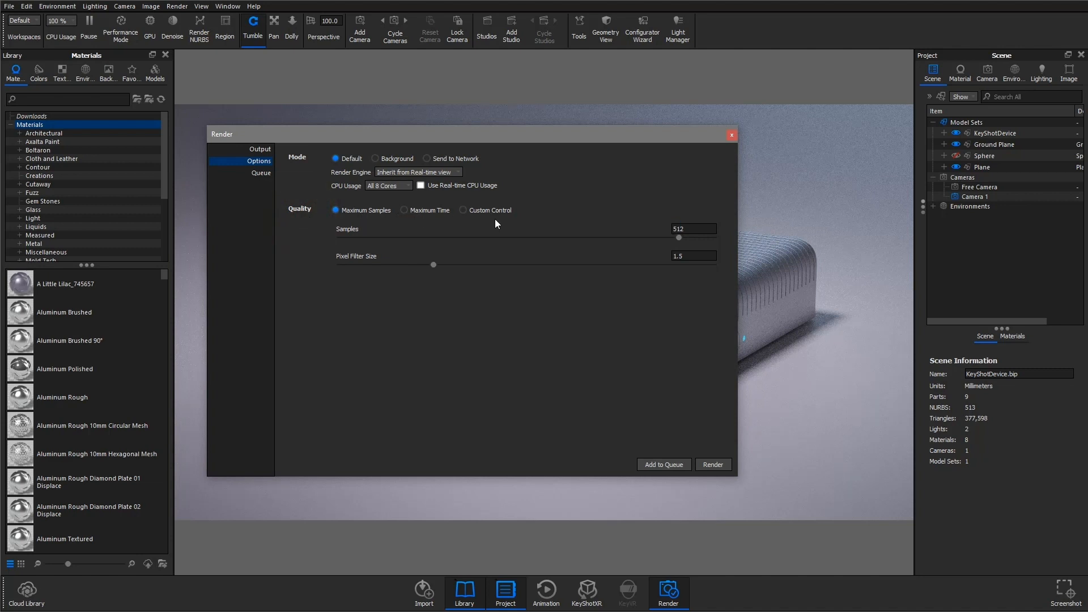
pyautogui.moveTo(373, 250)
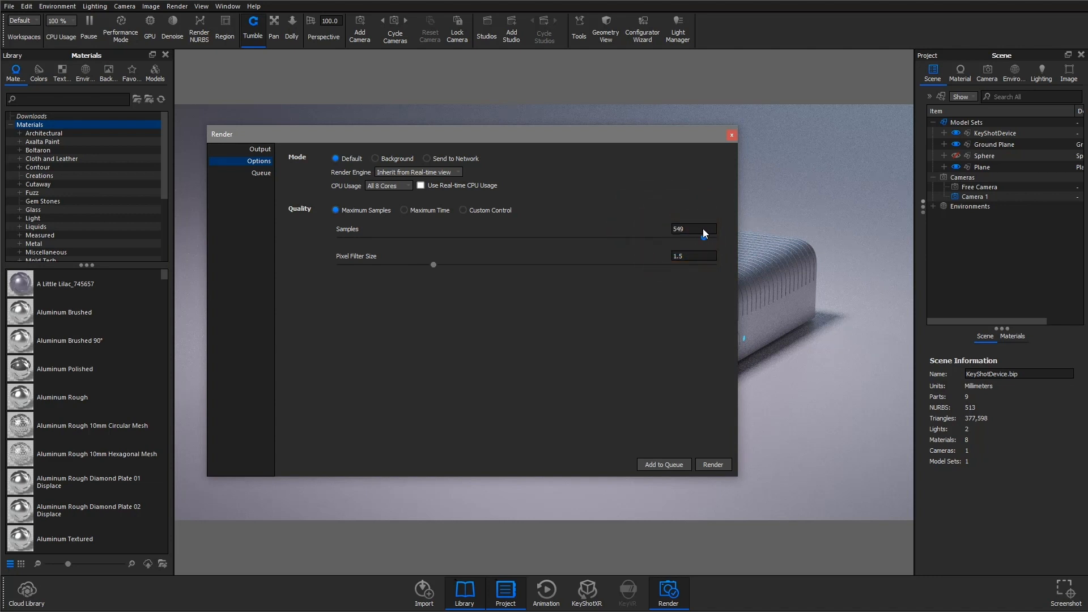
pyautogui.moveTo(693, 237); pyautogui.dragTo(420, 238)
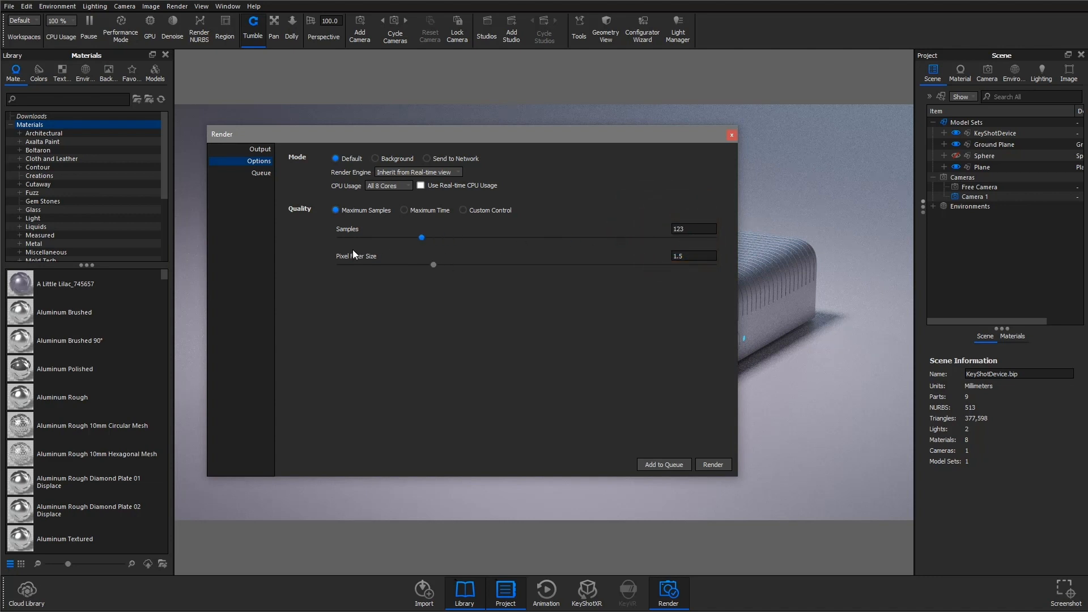
pyautogui.moveTo(420, 237); pyautogui.dragTo(642, 237)
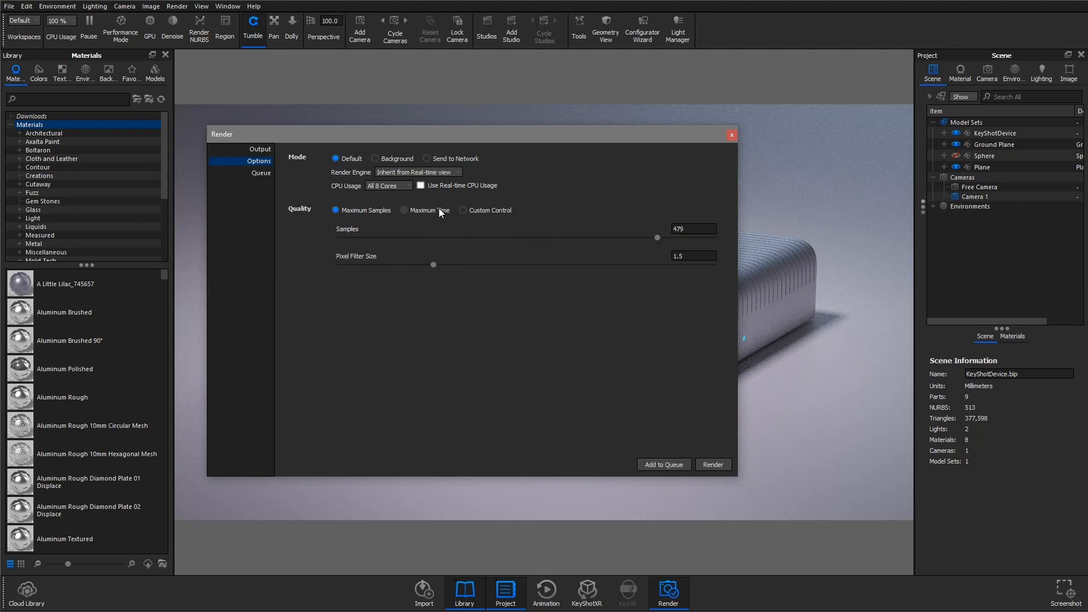
pyautogui.click(406, 210)
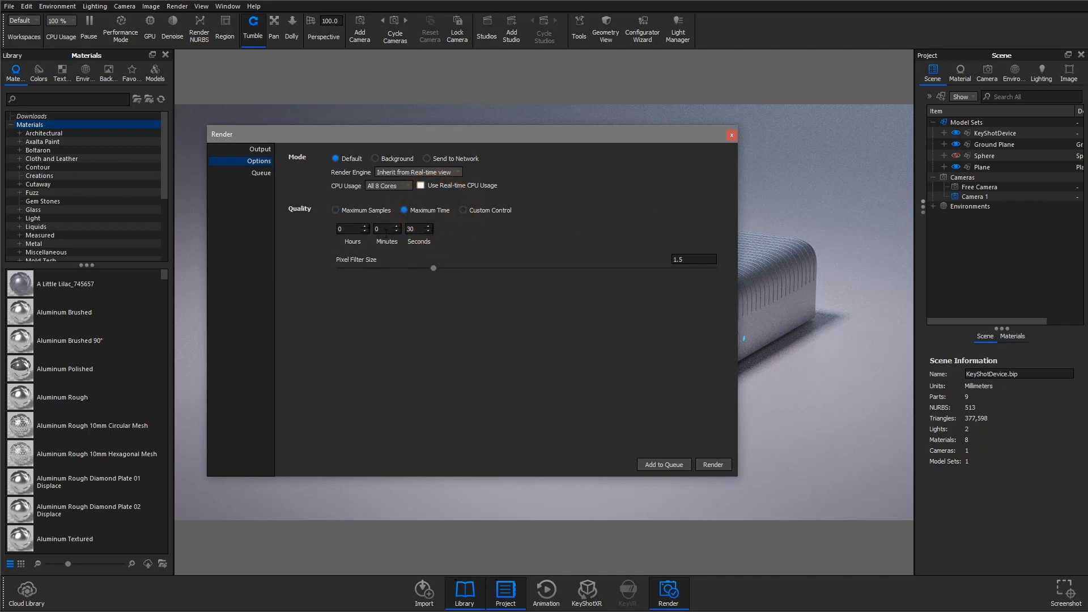
# Nudge the time limit back to 30 seconds, then switch quality to Custom Control.
pyautogui.click(383, 228)
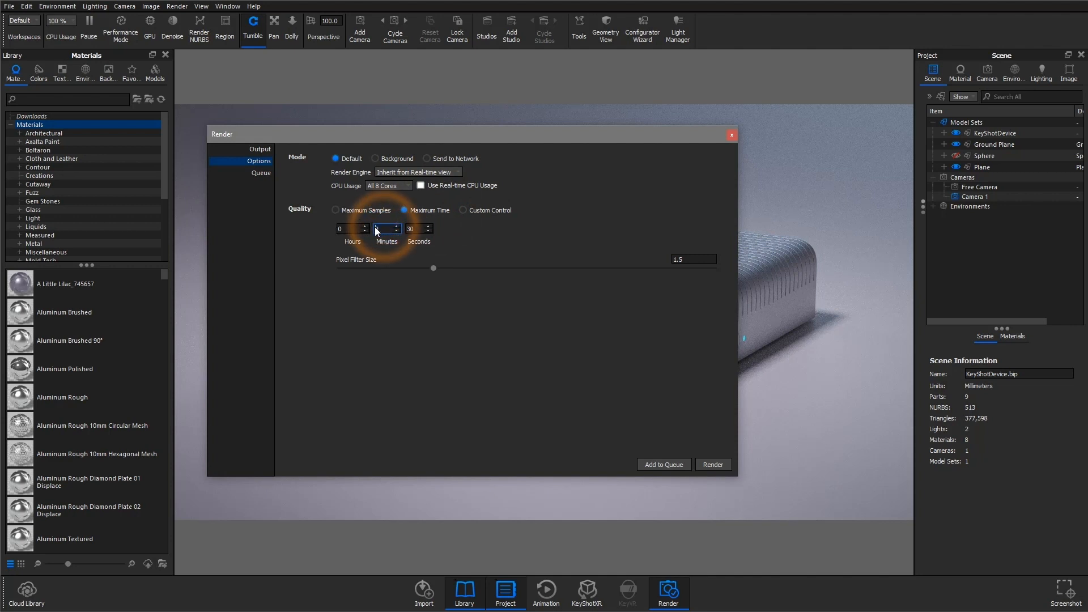
pyautogui.click(418, 228)
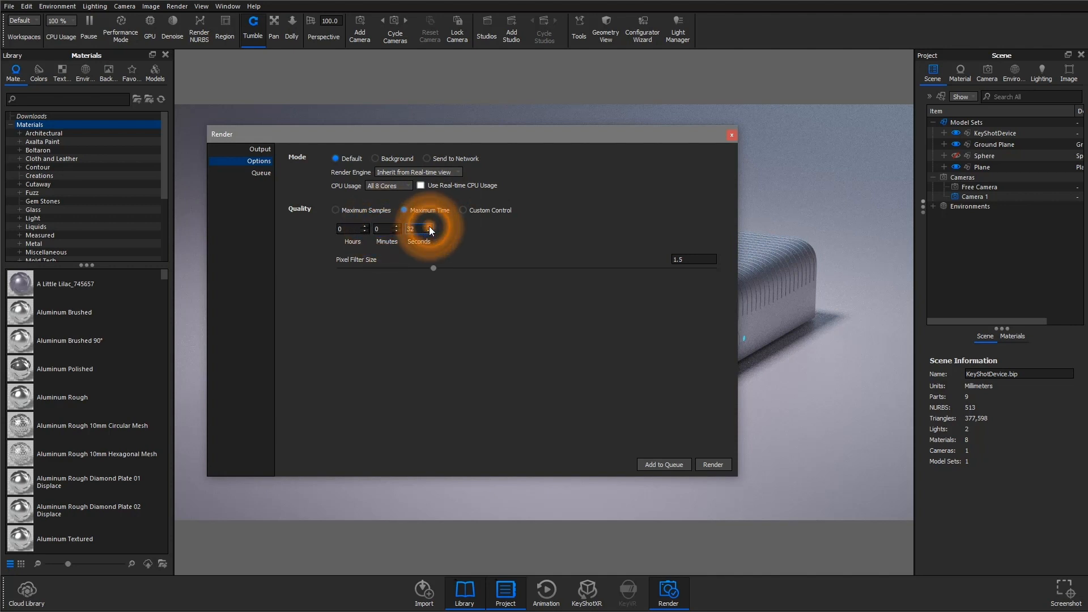
pyautogui.click(418, 229)
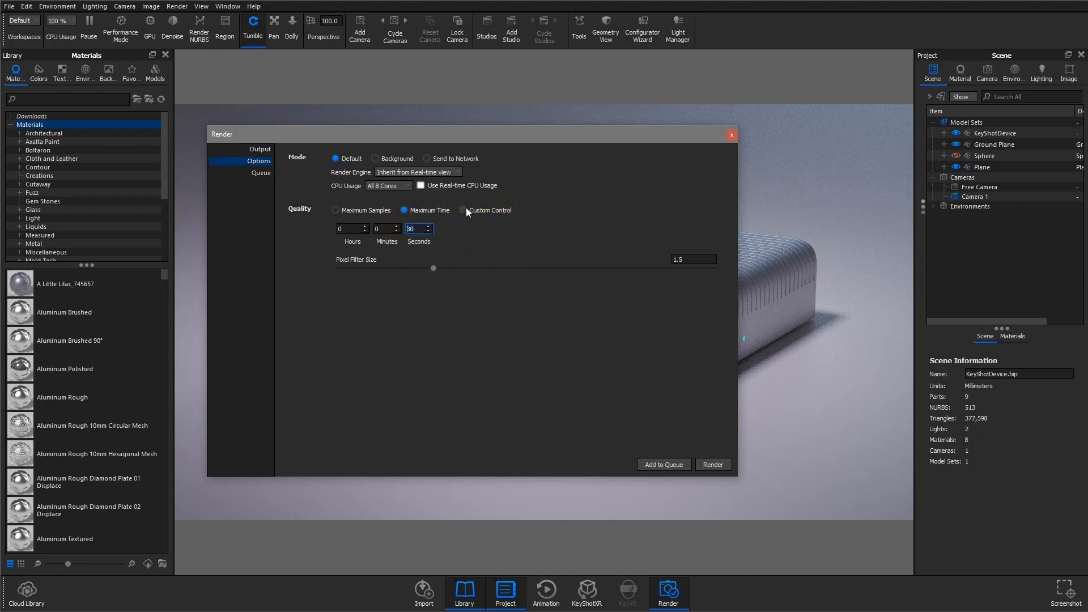
pyautogui.click(464, 210)
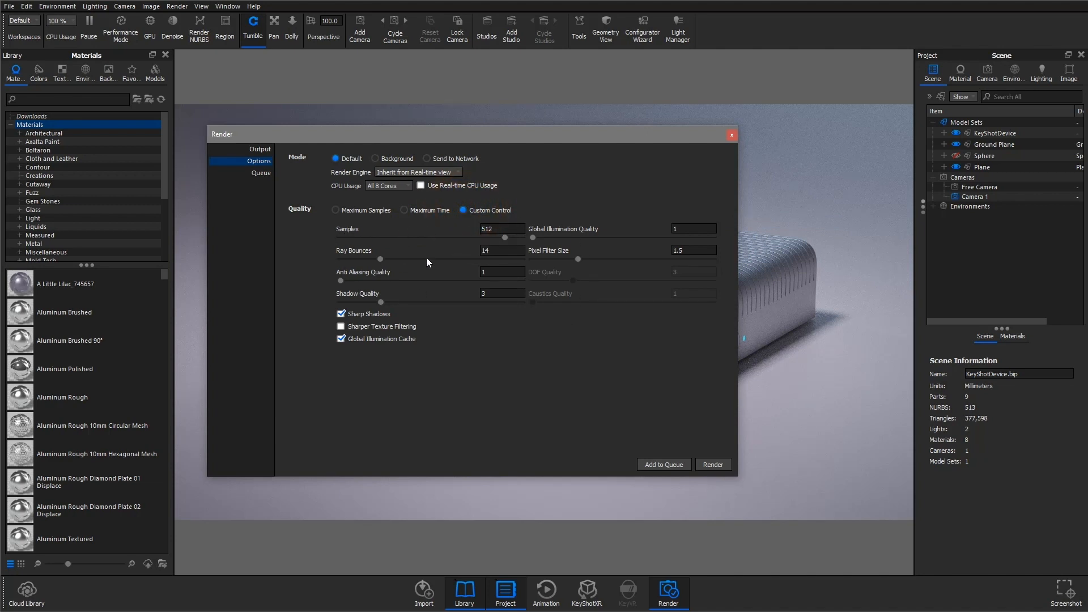
# Raise shadow quality to about 4.8 and switch quality back to Maximum Samples.
pyautogui.click(500, 249)
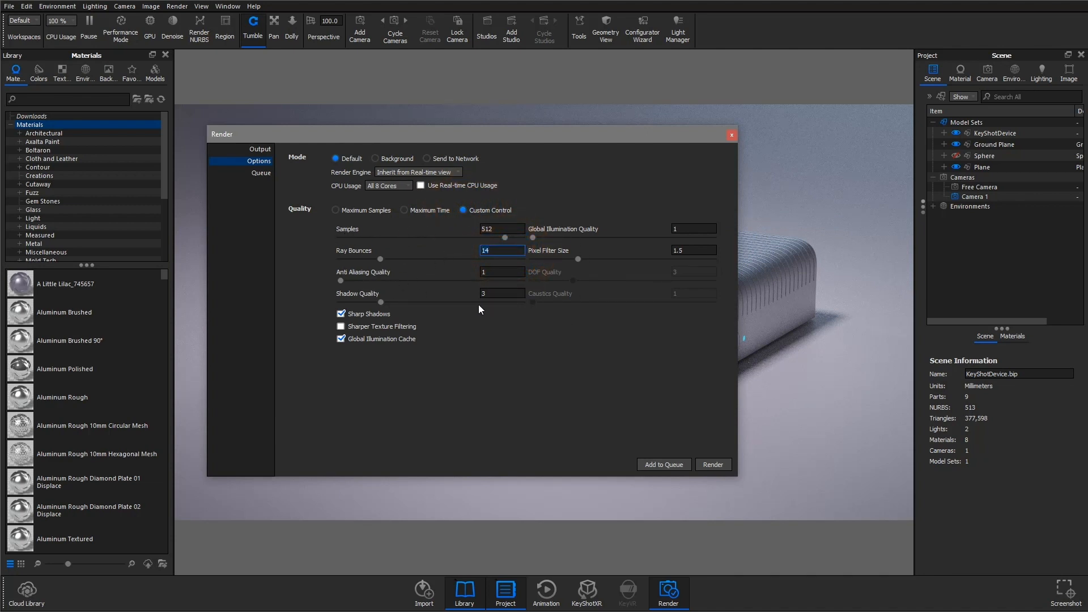
pyautogui.moveTo(380, 301); pyautogui.dragTo(417, 301)
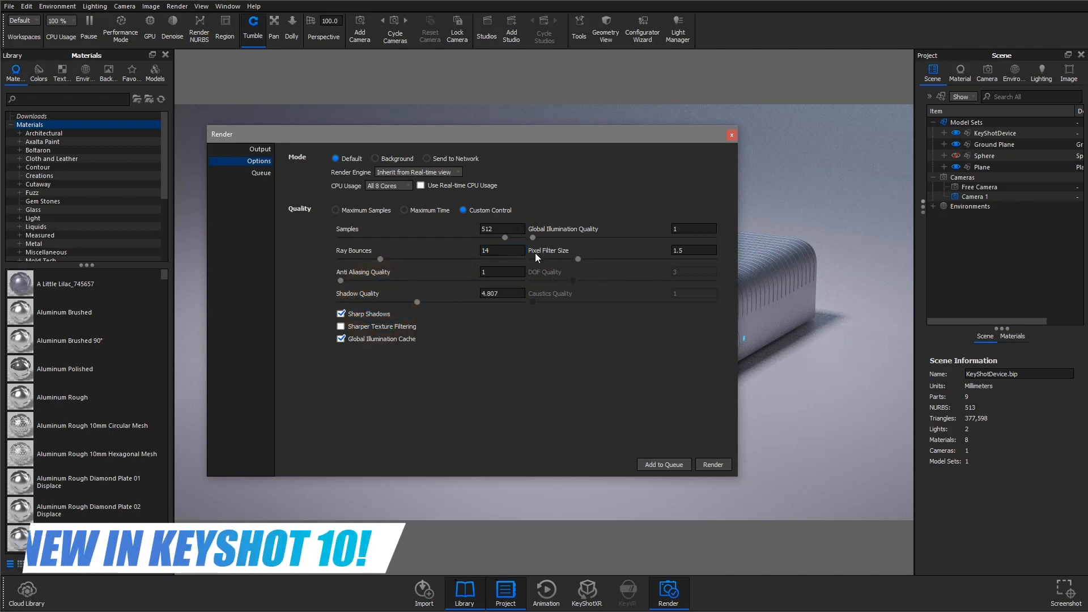
pyautogui.moveTo(550, 363)
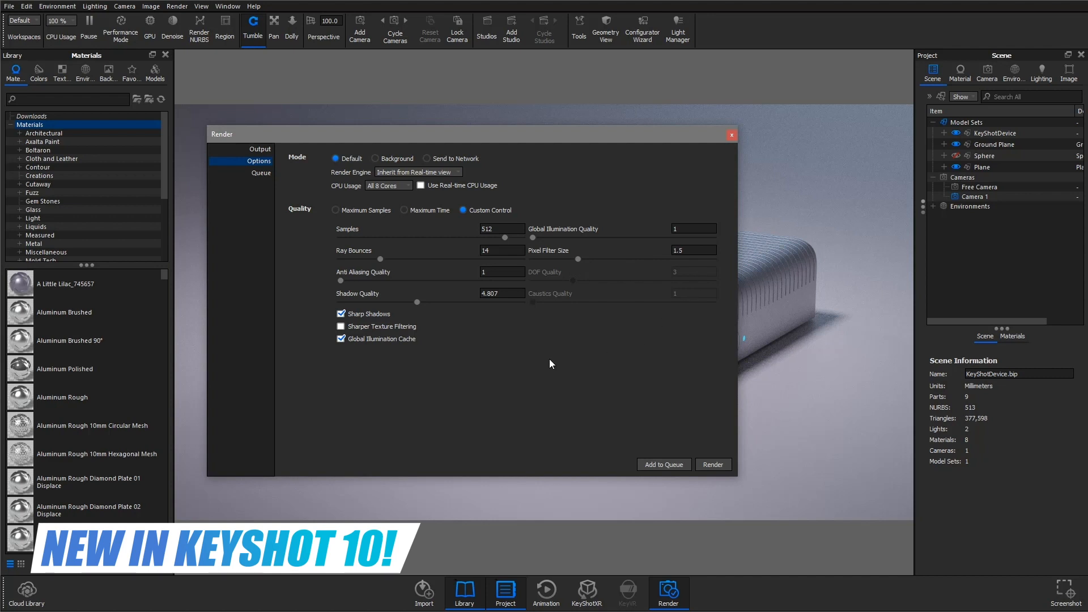
pyautogui.moveTo(513, 360)
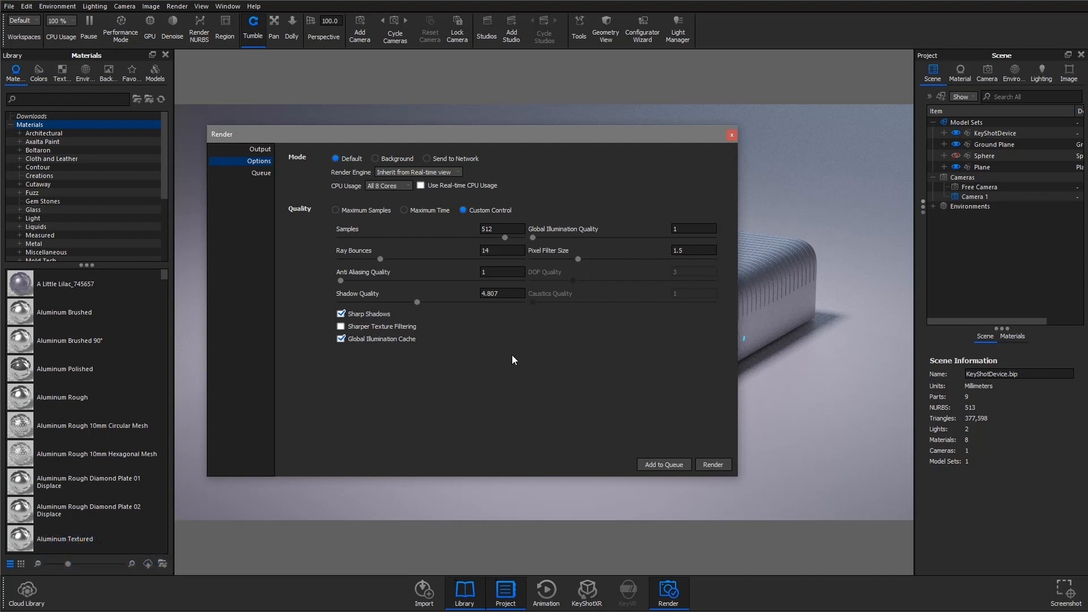
pyautogui.moveTo(583, 277)
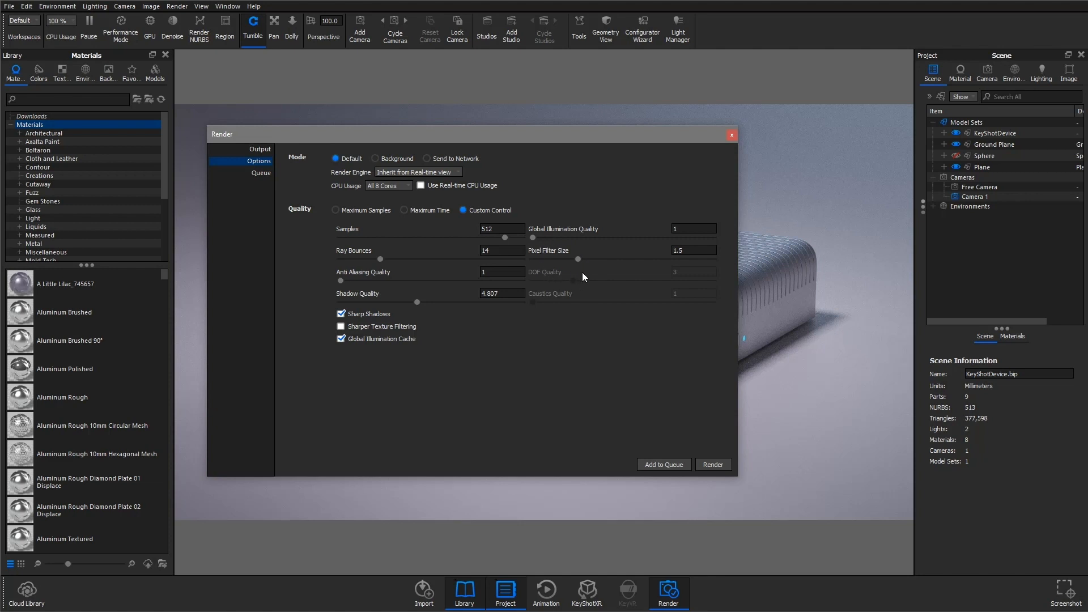
pyautogui.moveTo(560, 257)
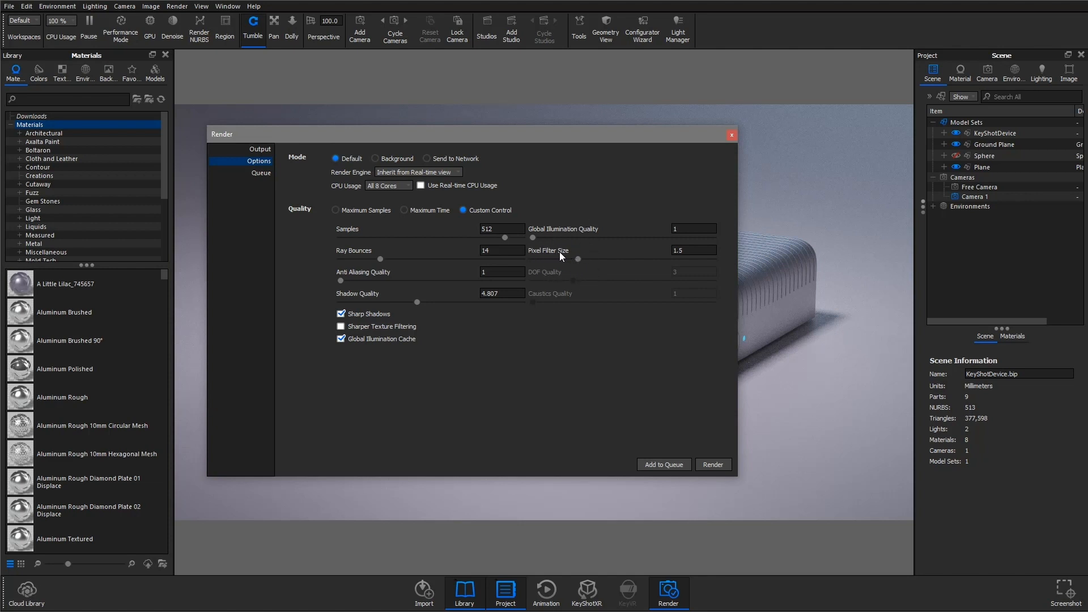
pyautogui.moveTo(457, 338)
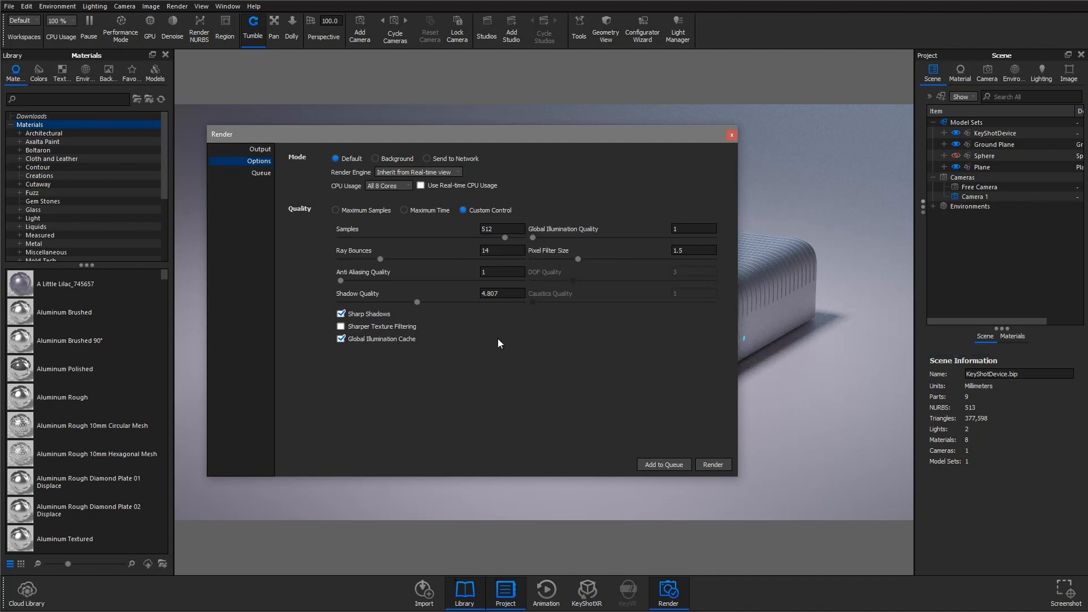
pyautogui.click(407, 210)
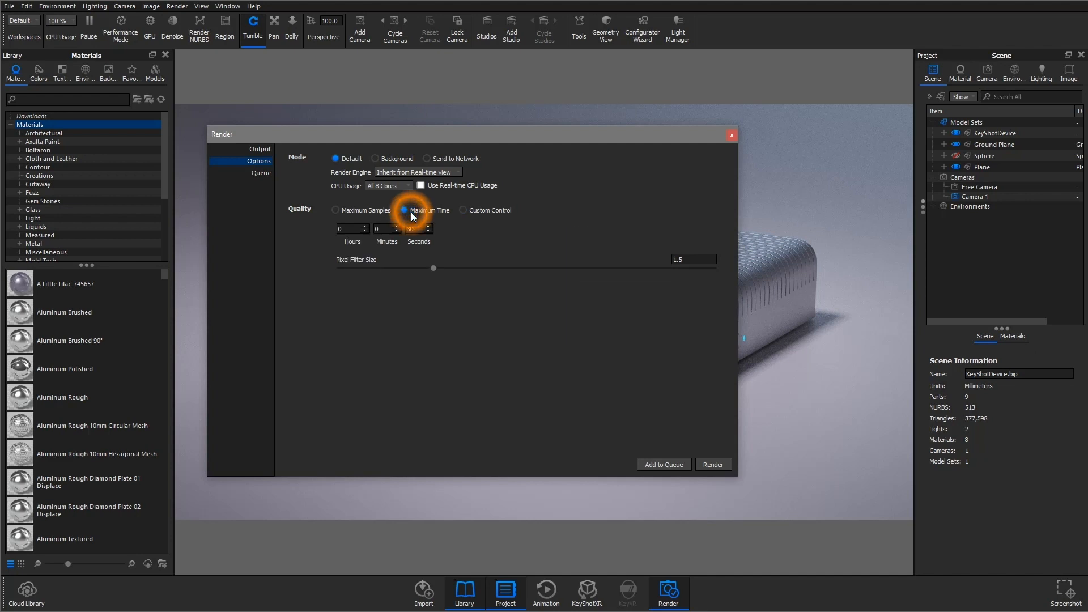
pyautogui.click(337, 209)
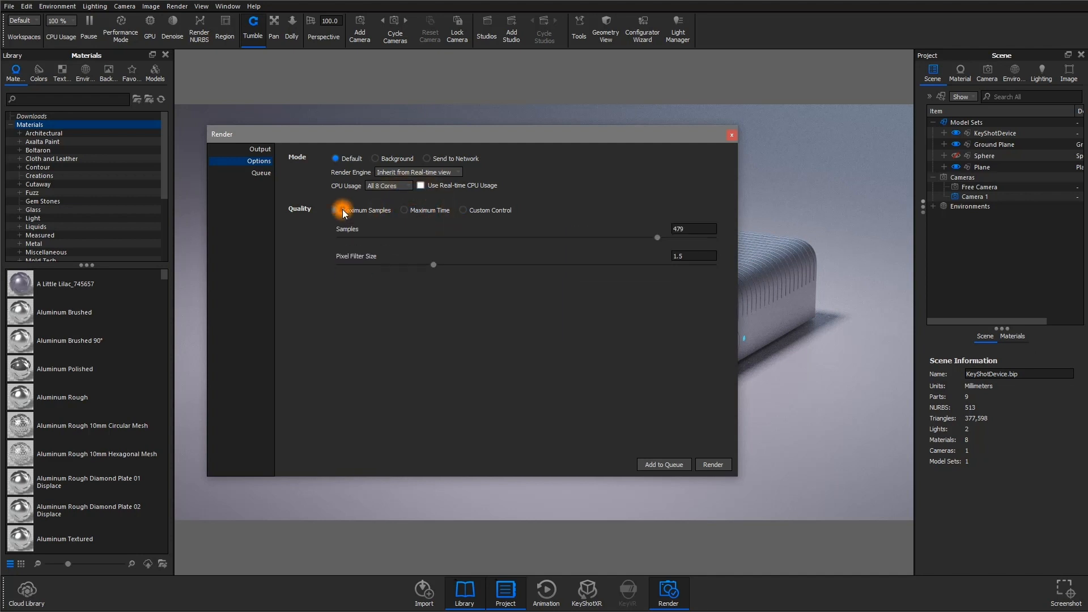
pyautogui.click(335, 210)
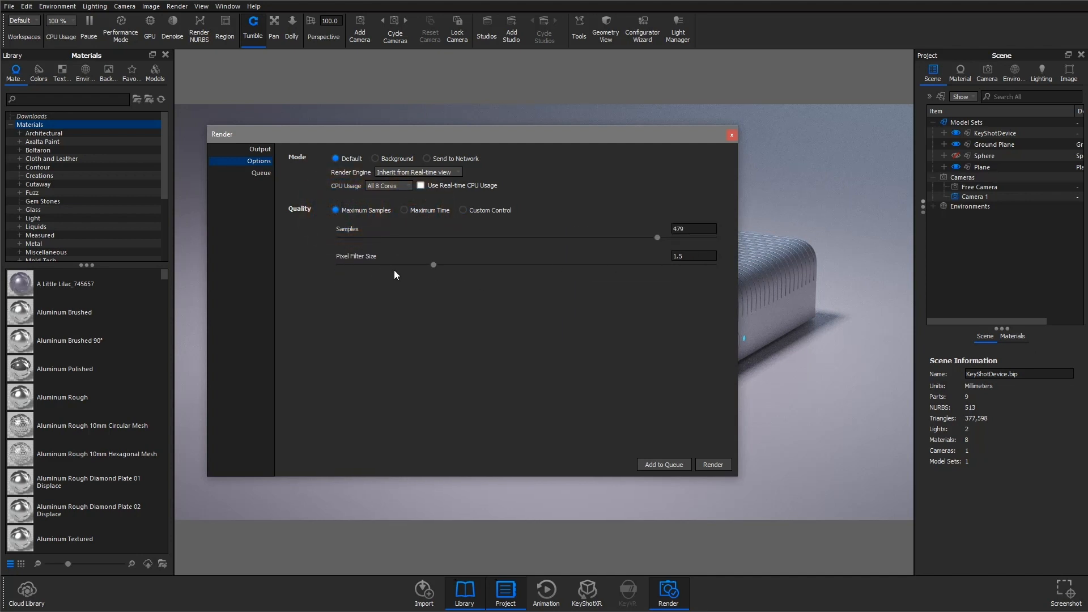
pyautogui.moveTo(682, 272)
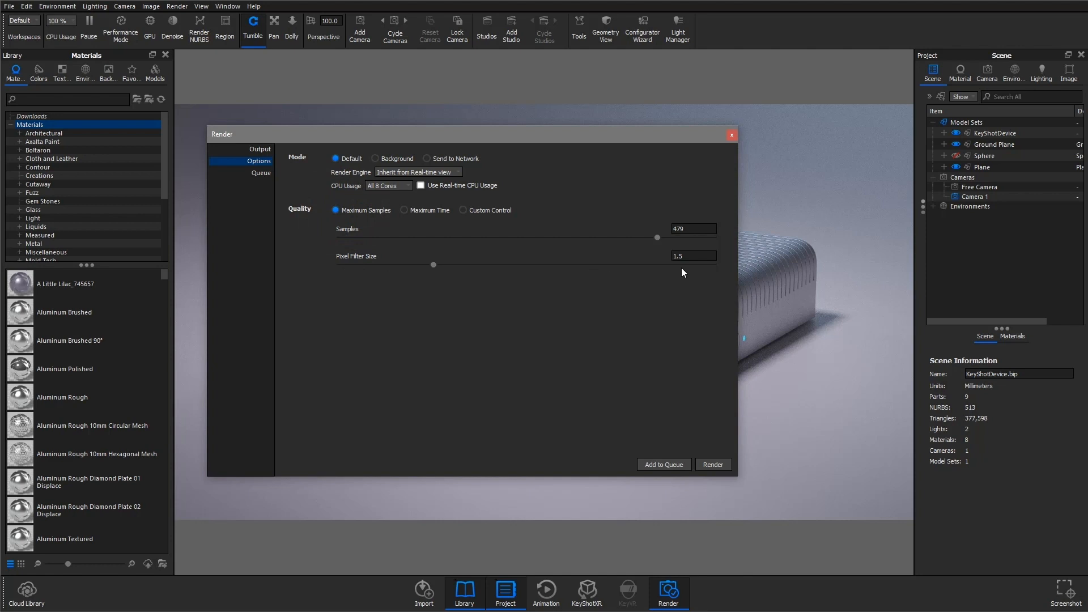
# Enlarge the Pixel Filter Size to about 2.45.
pyautogui.moveTo(433, 265); pyautogui.dragTo(461, 265)
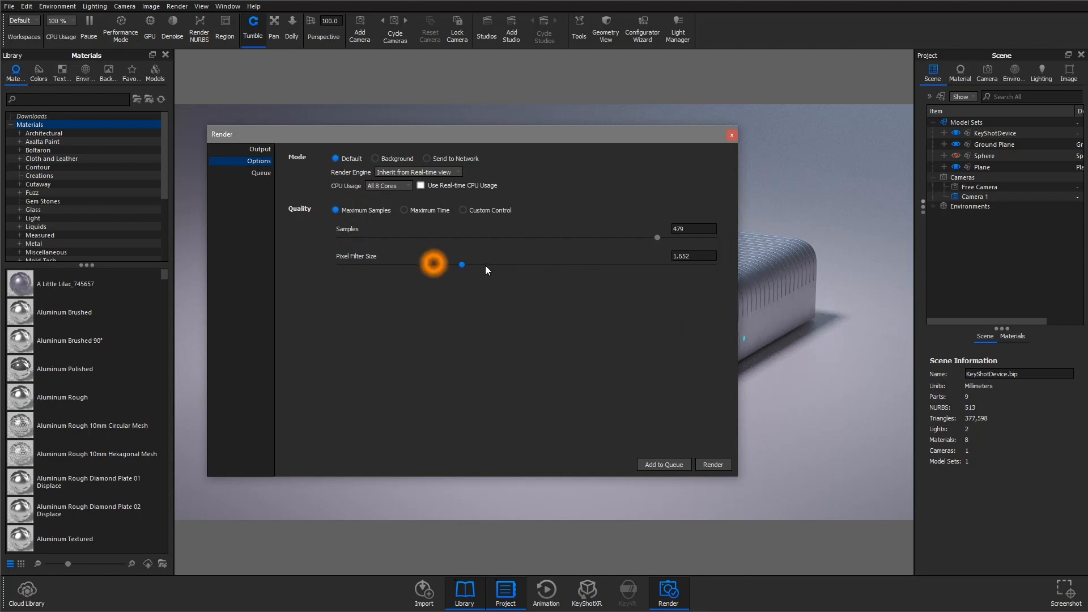
pyautogui.moveTo(461, 265); pyautogui.dragTo(614, 265)
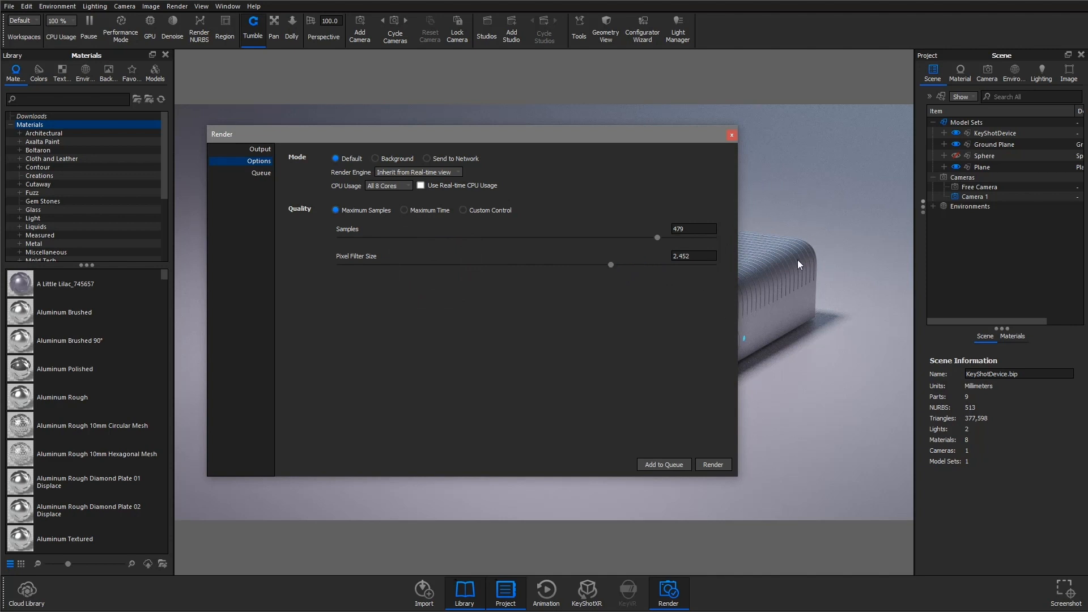
pyautogui.moveTo(611, 264); pyautogui.dragTo(349, 264)
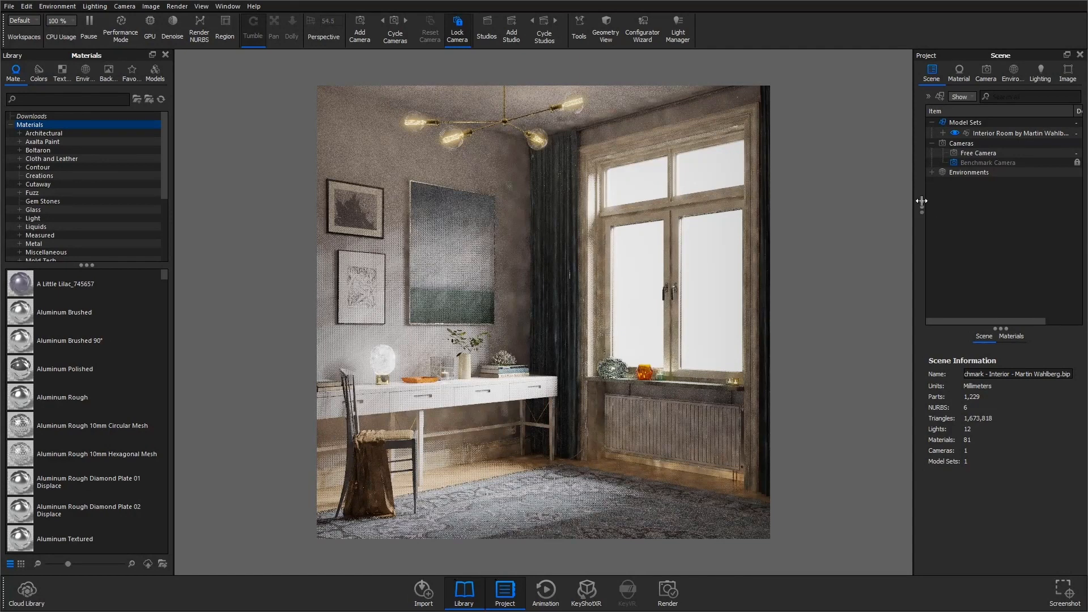
pyautogui.moveTo(255, 111)
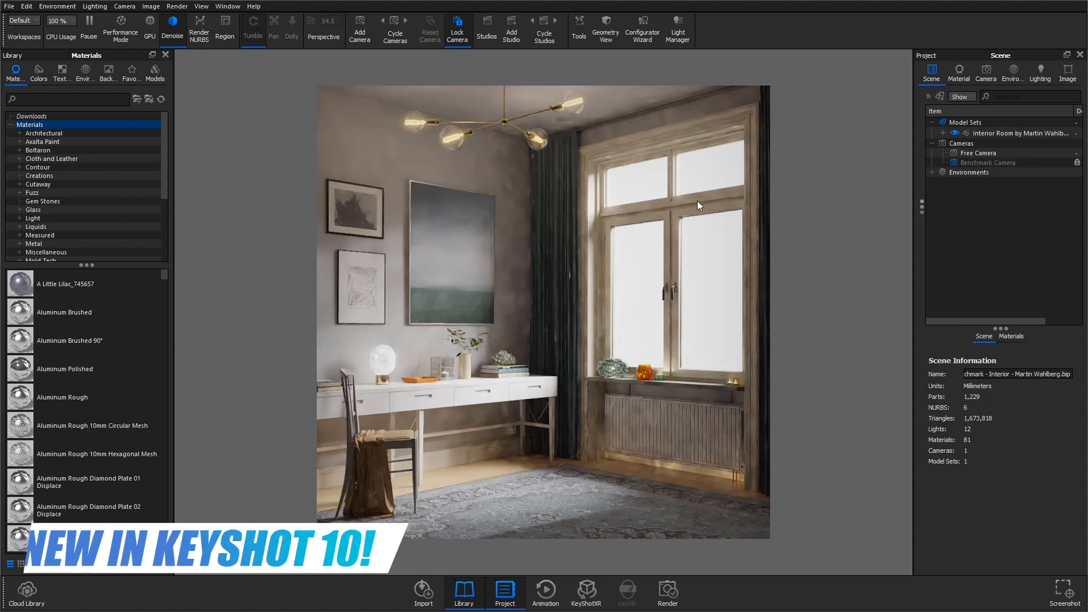
pyautogui.moveTo(328, 399)
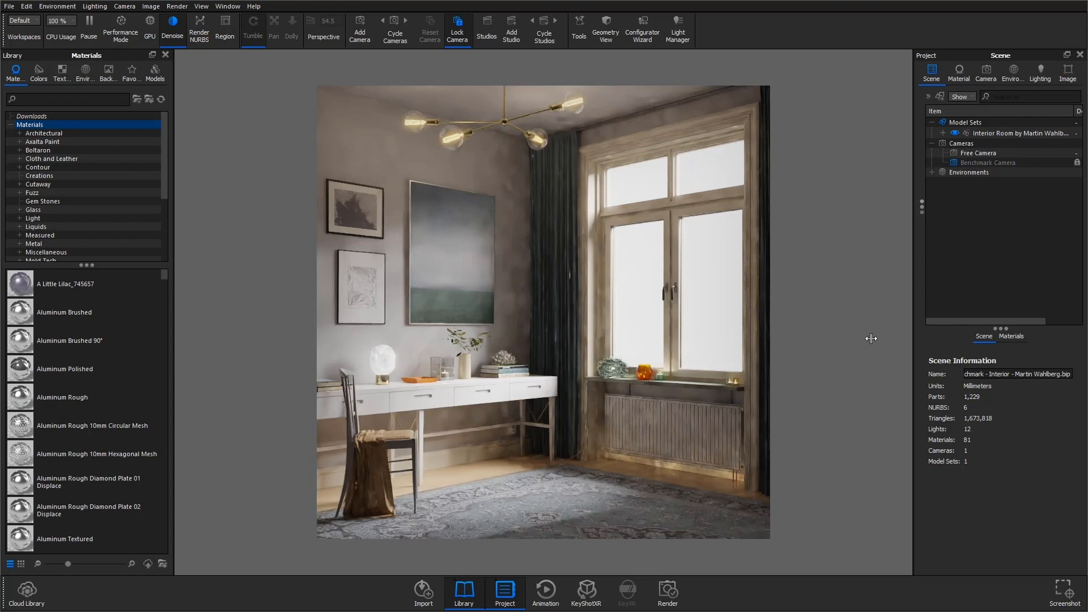
pyautogui.moveTo(822, 542)
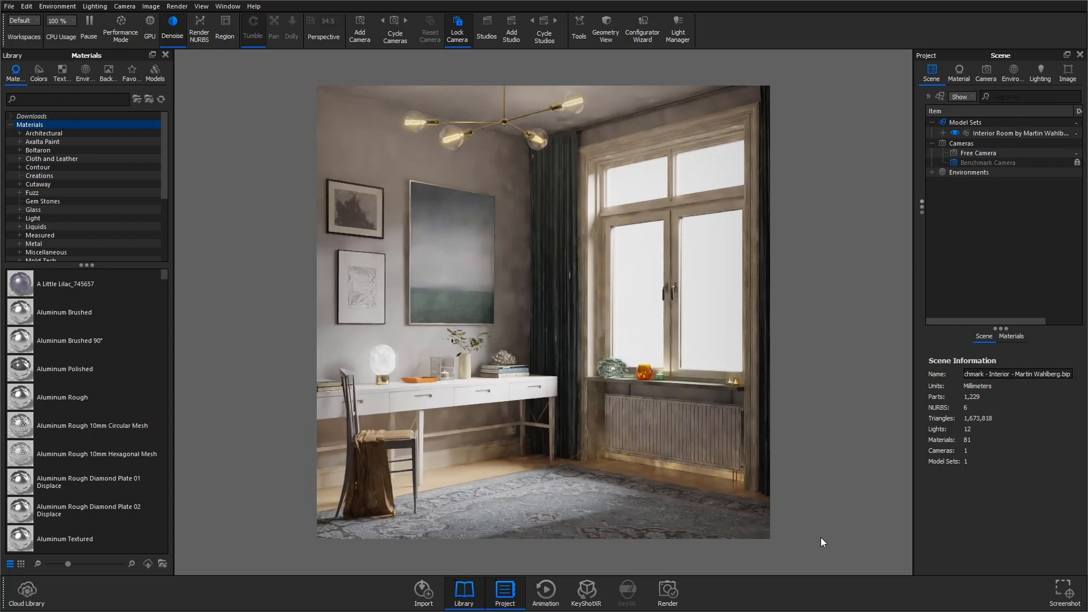
pyautogui.moveTo(289, 536)
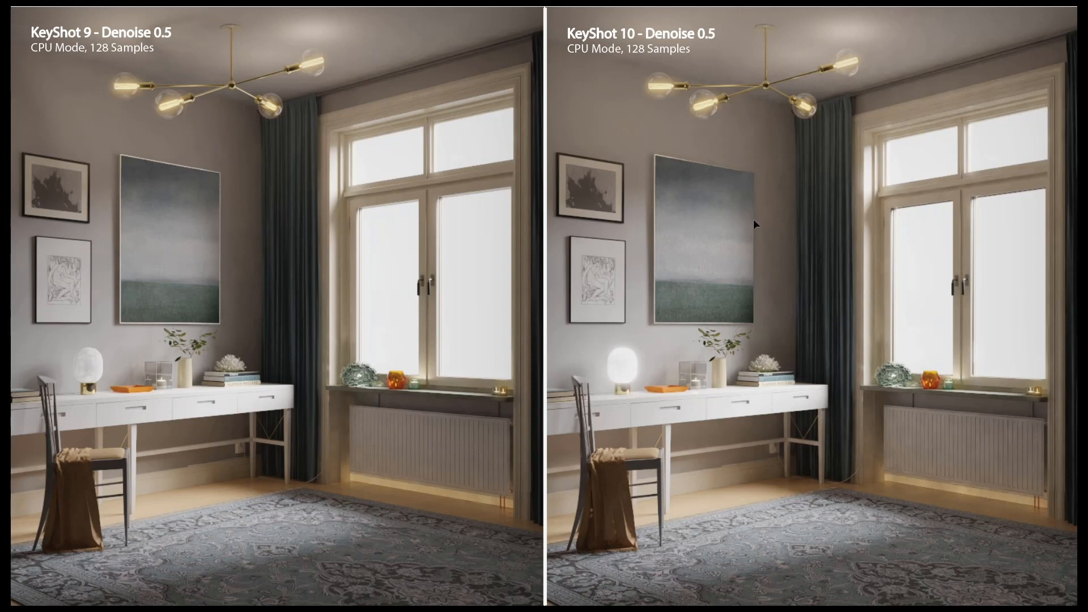
pyautogui.moveTo(1001, 208)
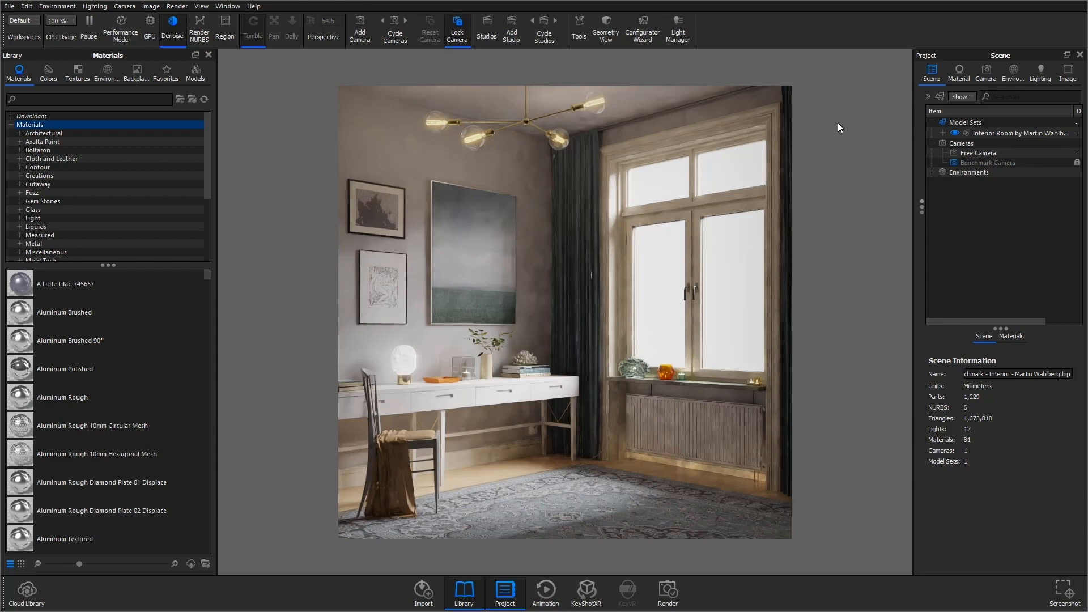
# Show the Interior lighting preset in Interior Mode and enable Smooth Global Illumination.
pyautogui.click(1039, 71)
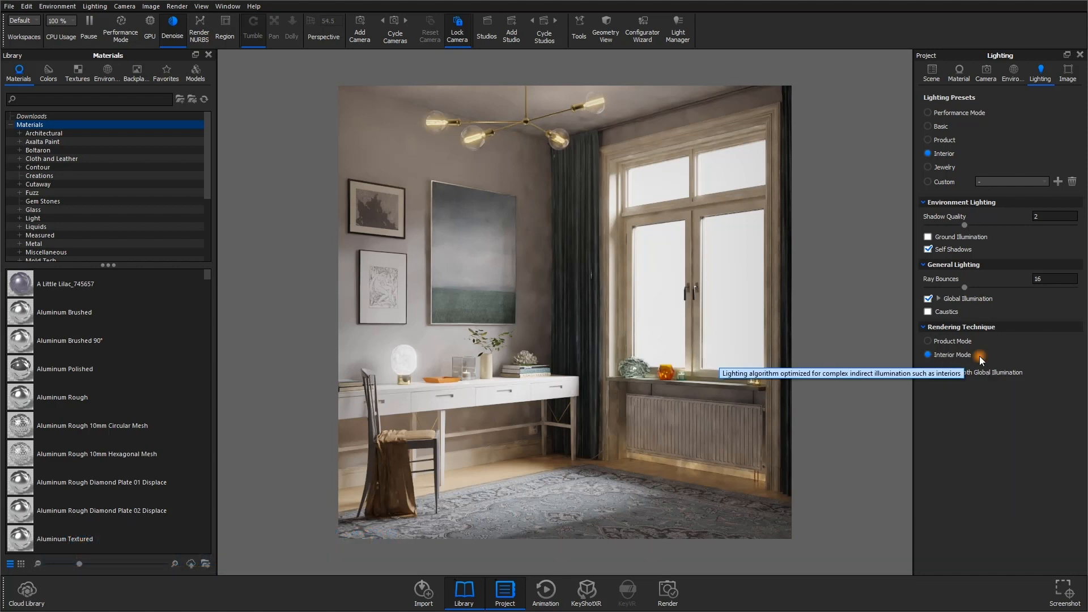
pyautogui.click(927, 355)
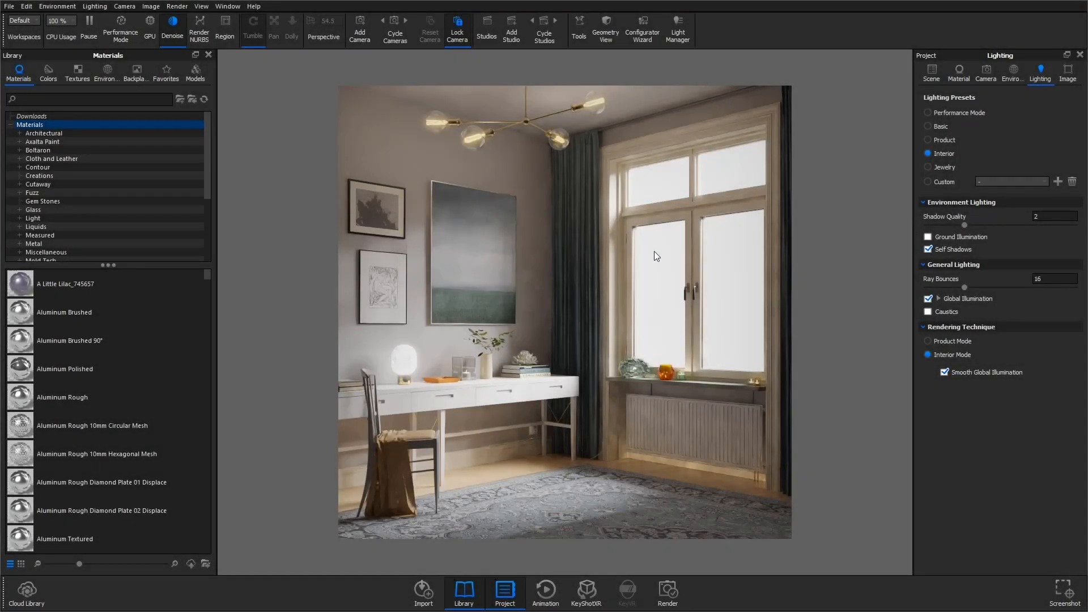
pyautogui.moveTo(522, 159)
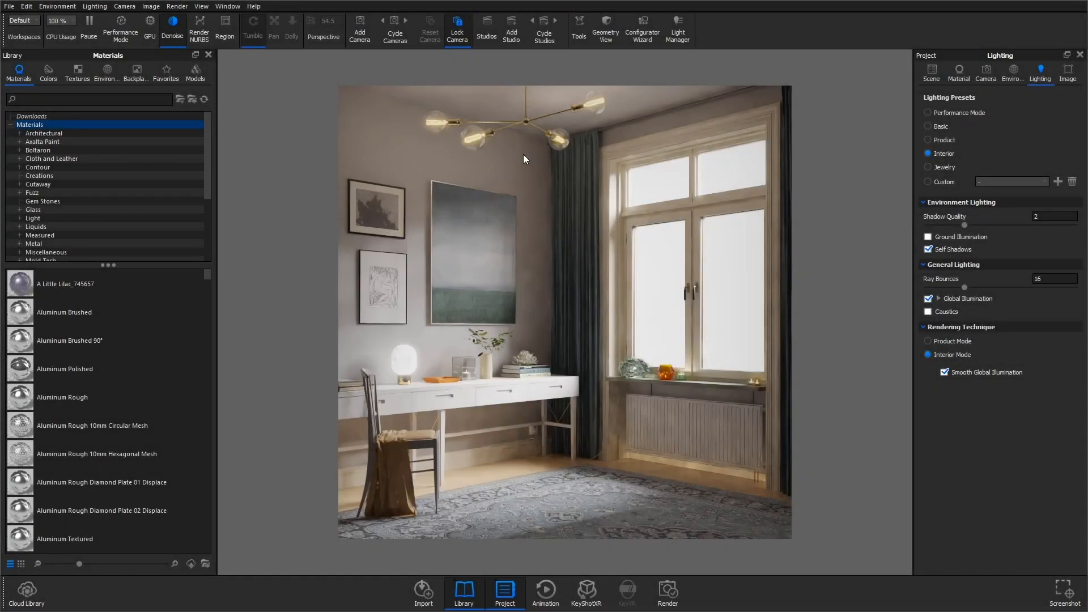
pyautogui.moveTo(746, 384)
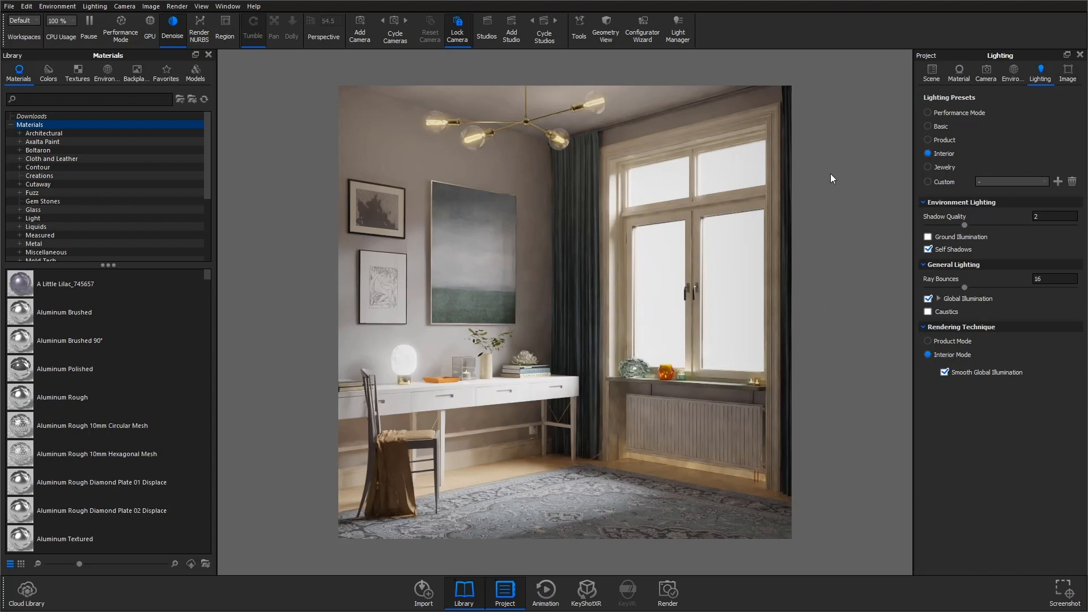
# In Image settings, set Denoise Blend to 0 and raise the Firefly Filter to 1.
pyautogui.click(1067, 72)
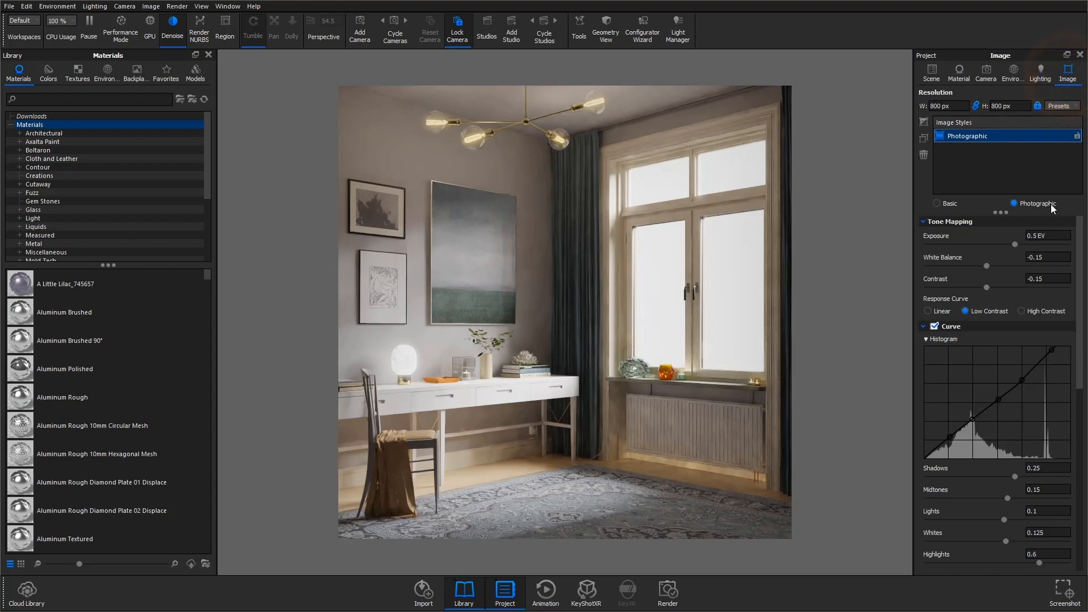
pyautogui.scroll(-3)
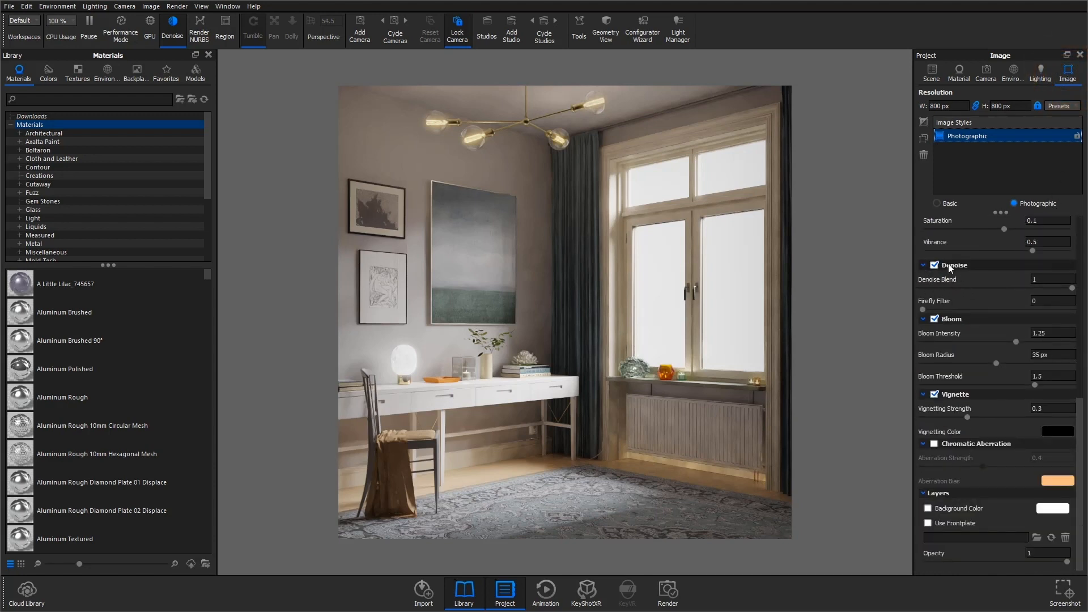
pyautogui.moveTo(937, 287)
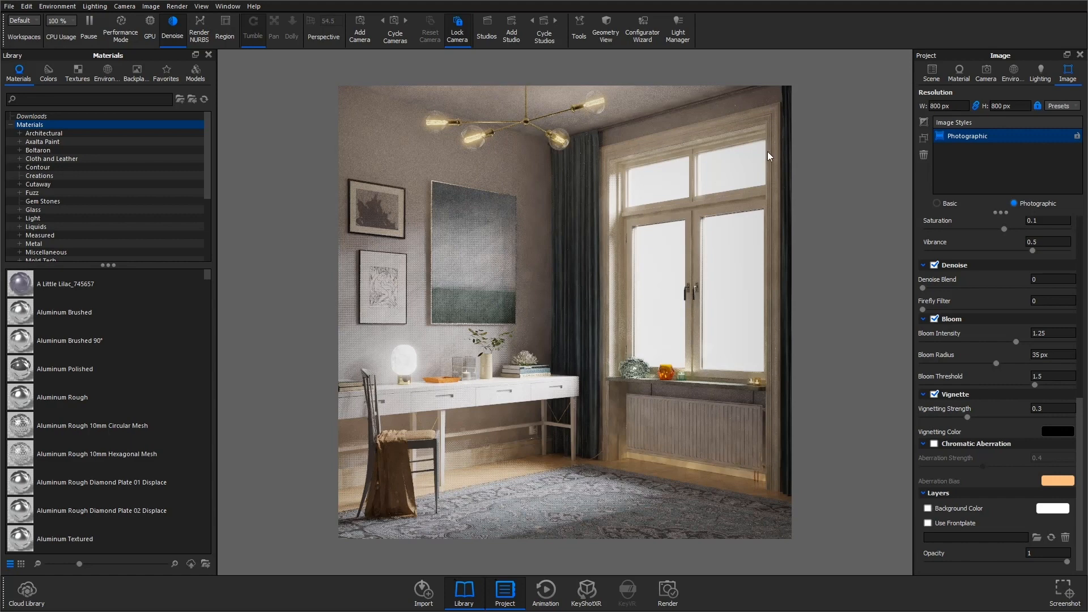
pyautogui.moveTo(910, 268)
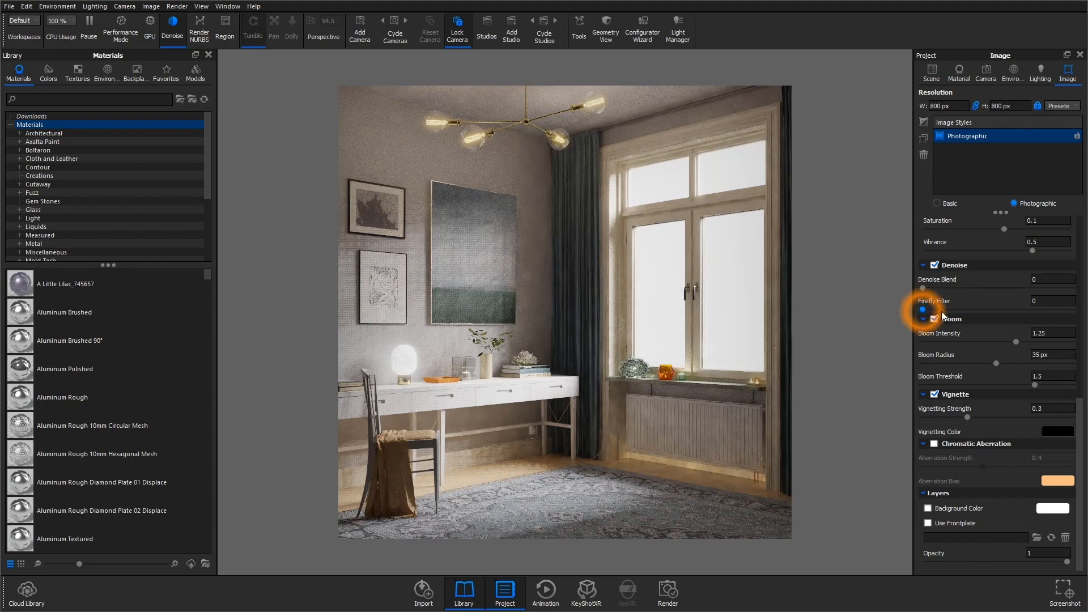
pyautogui.moveTo(923, 309); pyautogui.dragTo(933, 309)
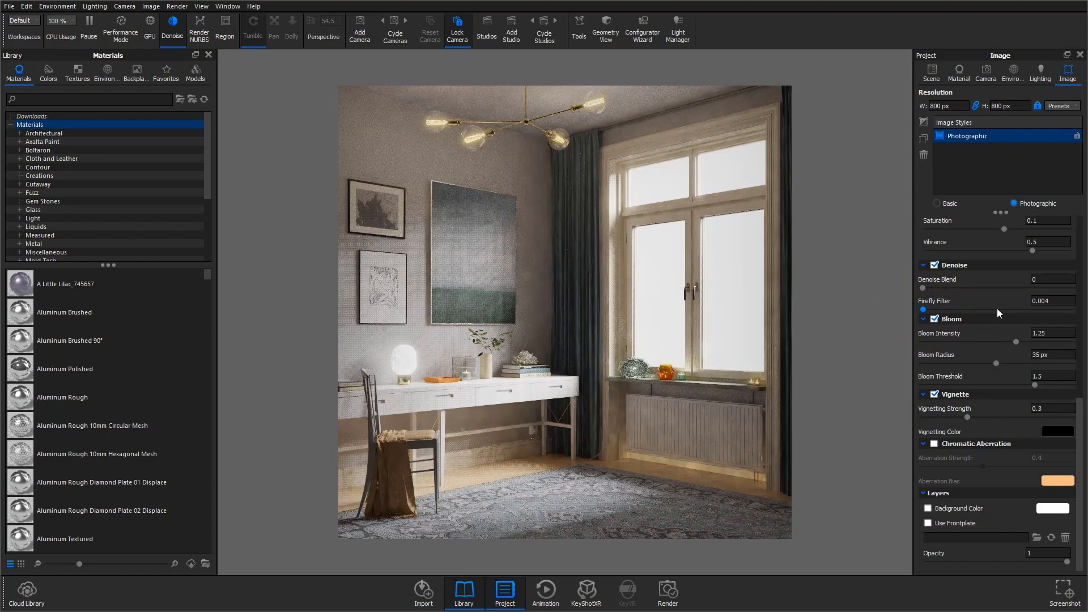
pyautogui.moveTo(923, 309); pyautogui.dragTo(1015, 309)
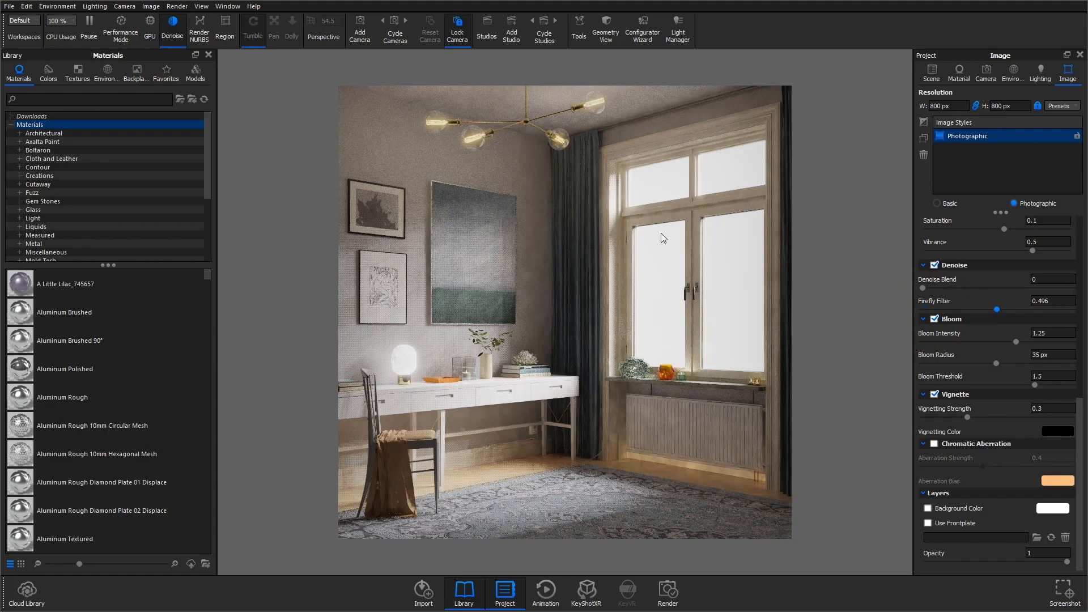
pyautogui.moveTo(847, 327)
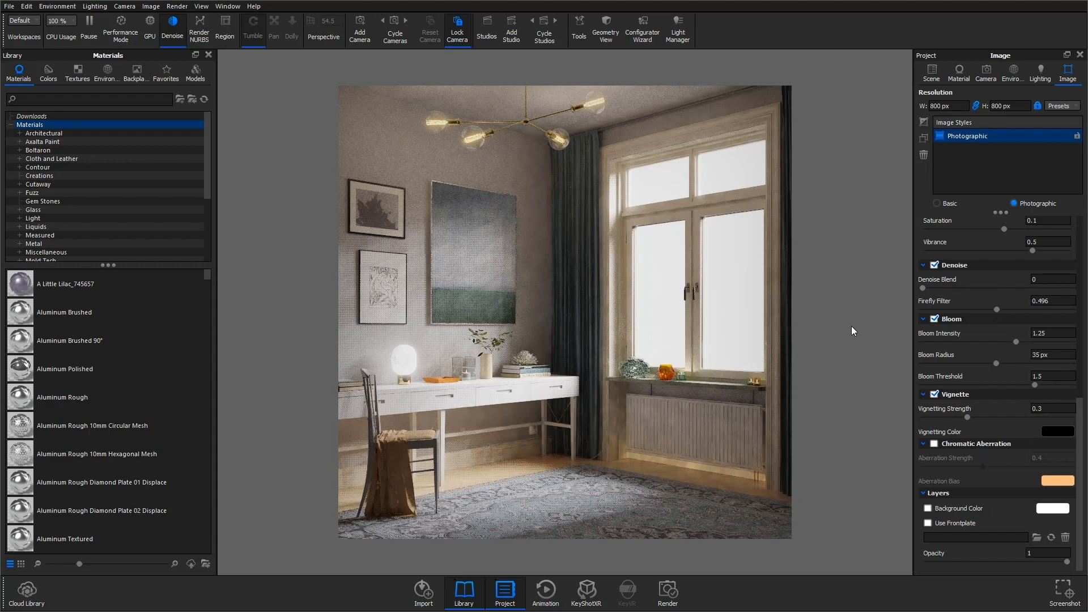
pyautogui.moveTo(1016, 310); pyautogui.dragTo(1075, 310)
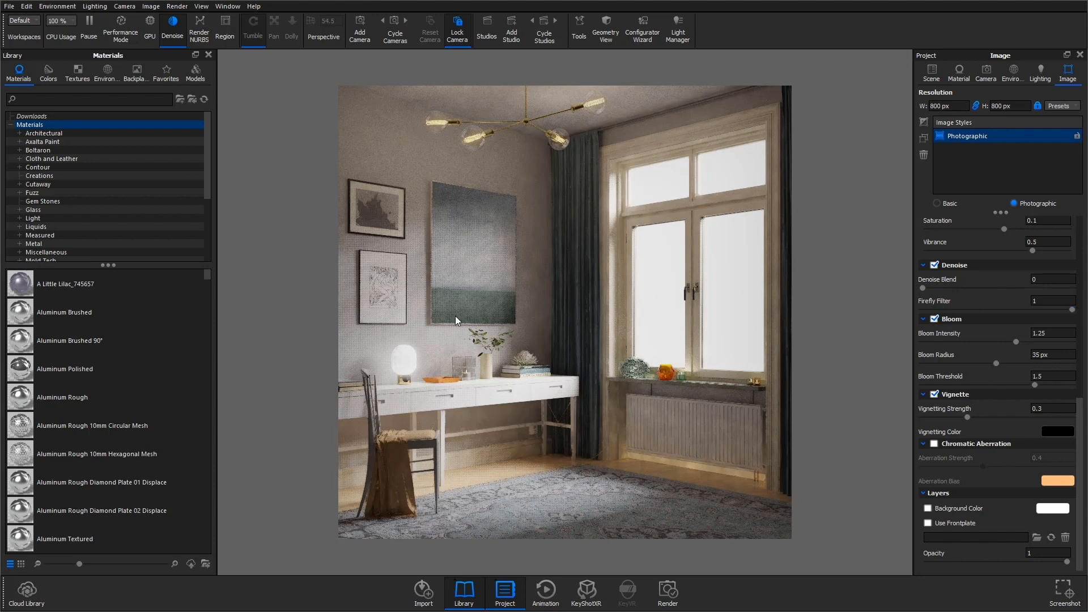
pyautogui.moveTo(690, 273)
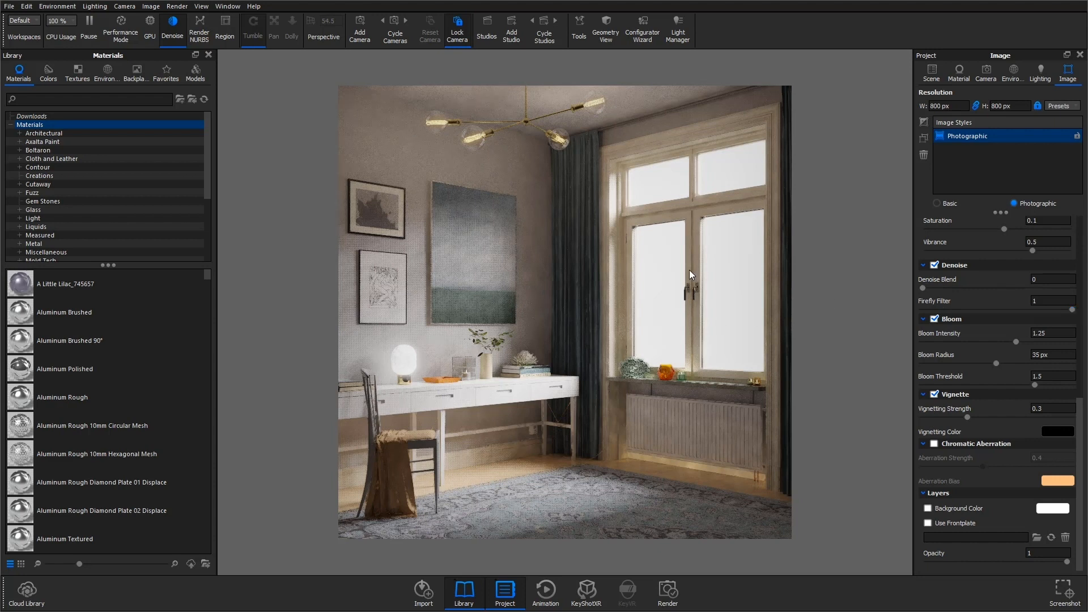
pyautogui.click(1044, 300)
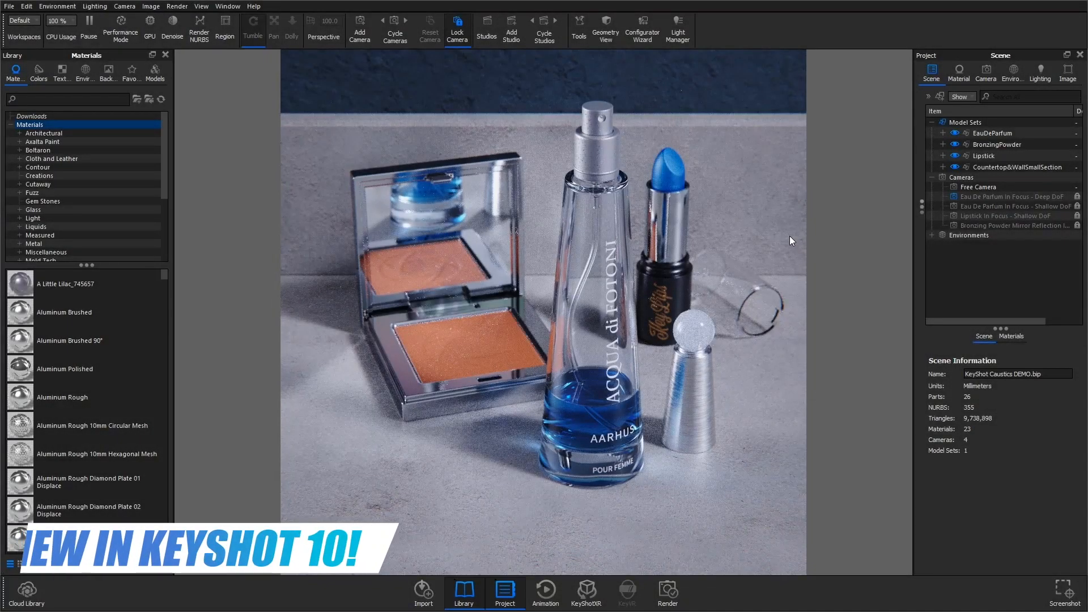
pyautogui.moveTo(1013, 80)
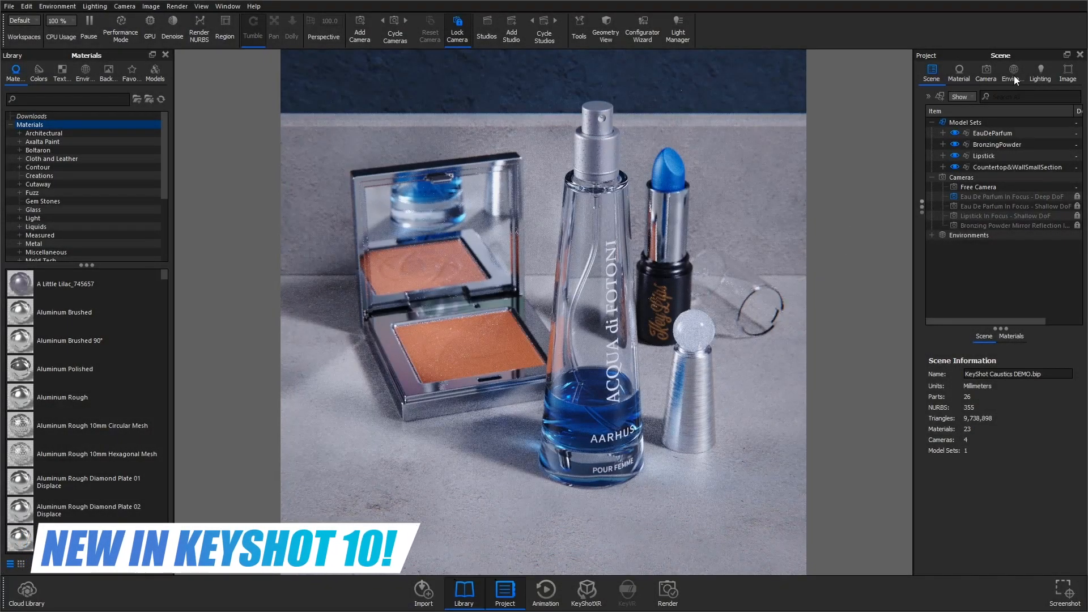
# Open the perfume scene's lighting settings showing Interior Mode with Caustics enabled.
pyautogui.click(1038, 72)
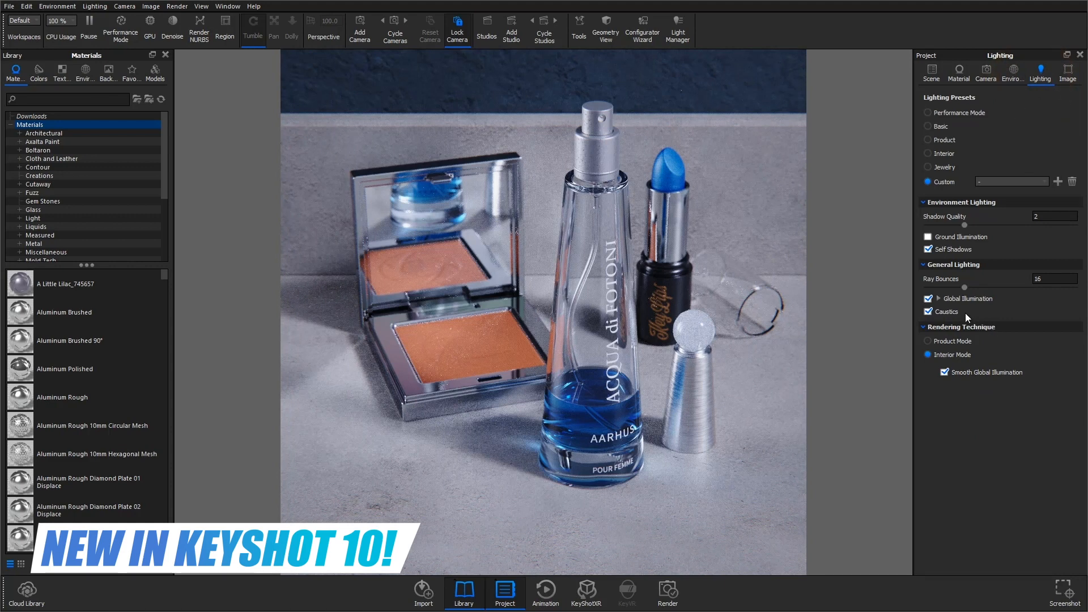
pyautogui.moveTo(927, 312)
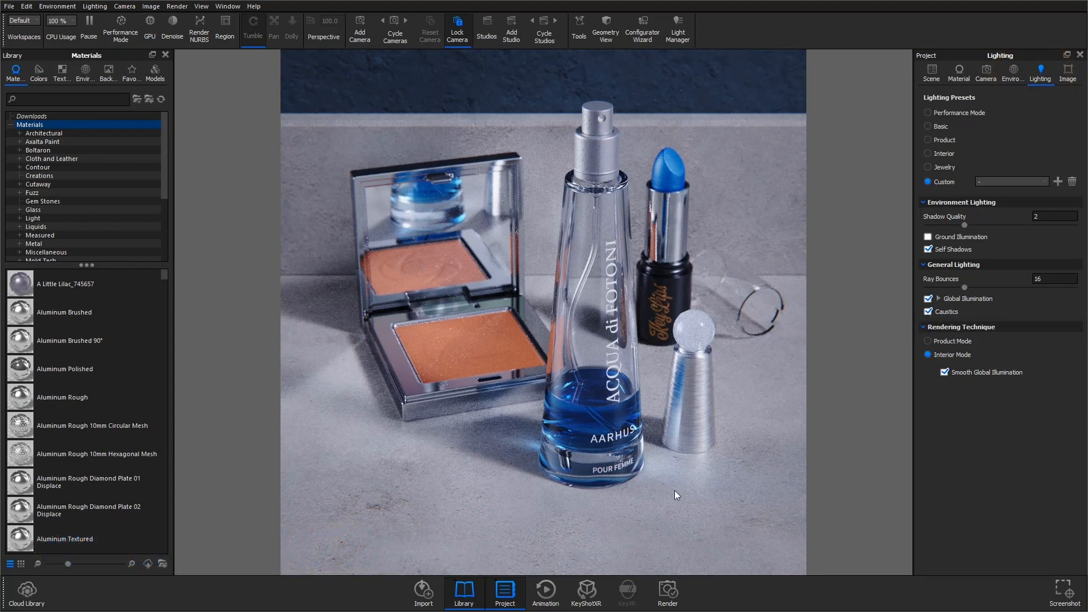
pyautogui.moveTo(548, 313)
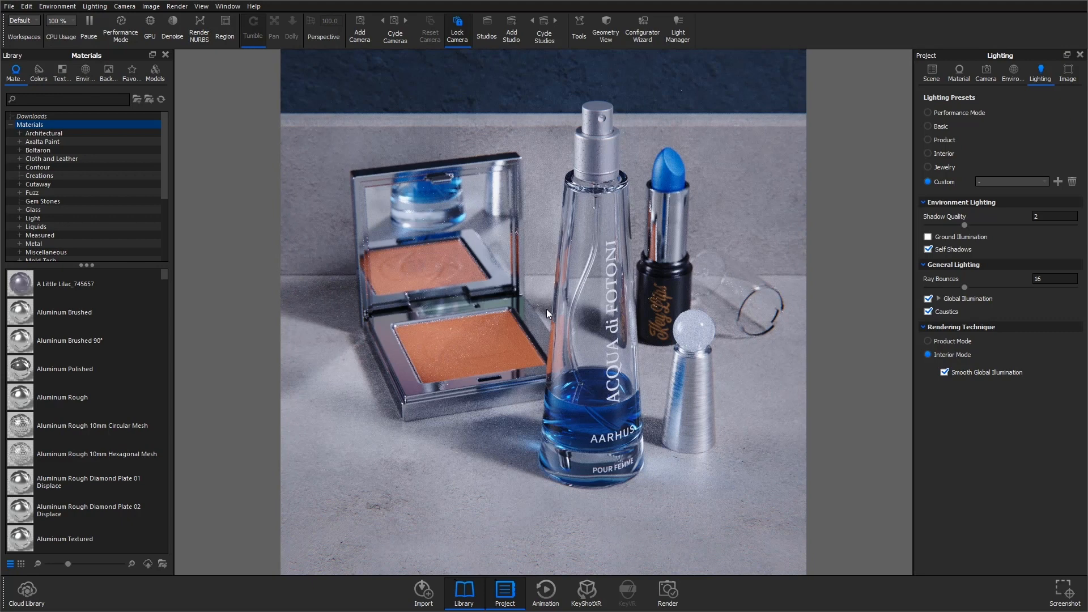
pyautogui.moveTo(347, 330)
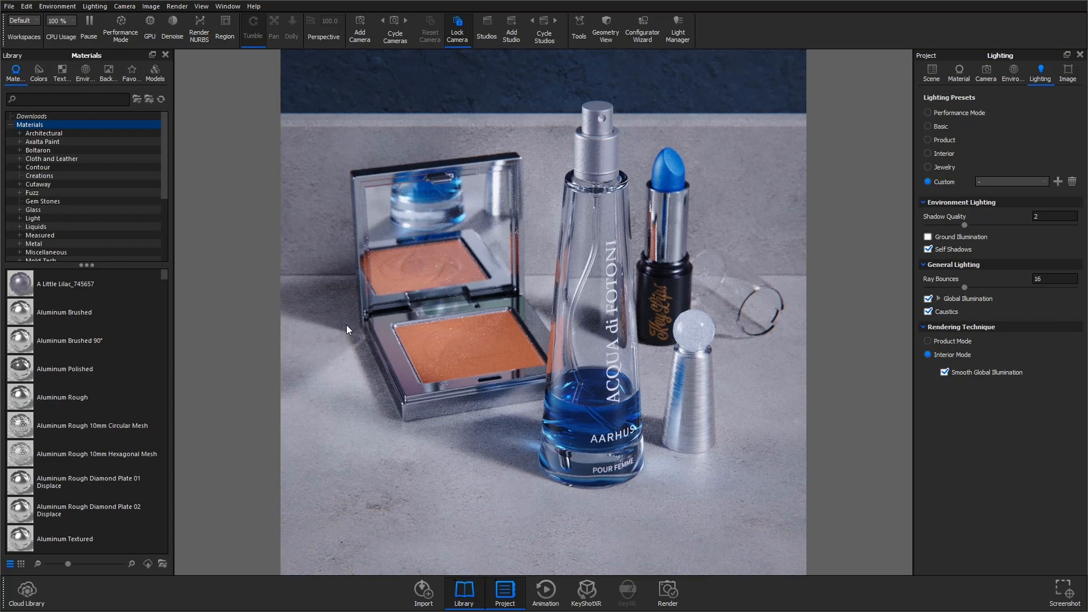
pyautogui.moveTo(328, 367)
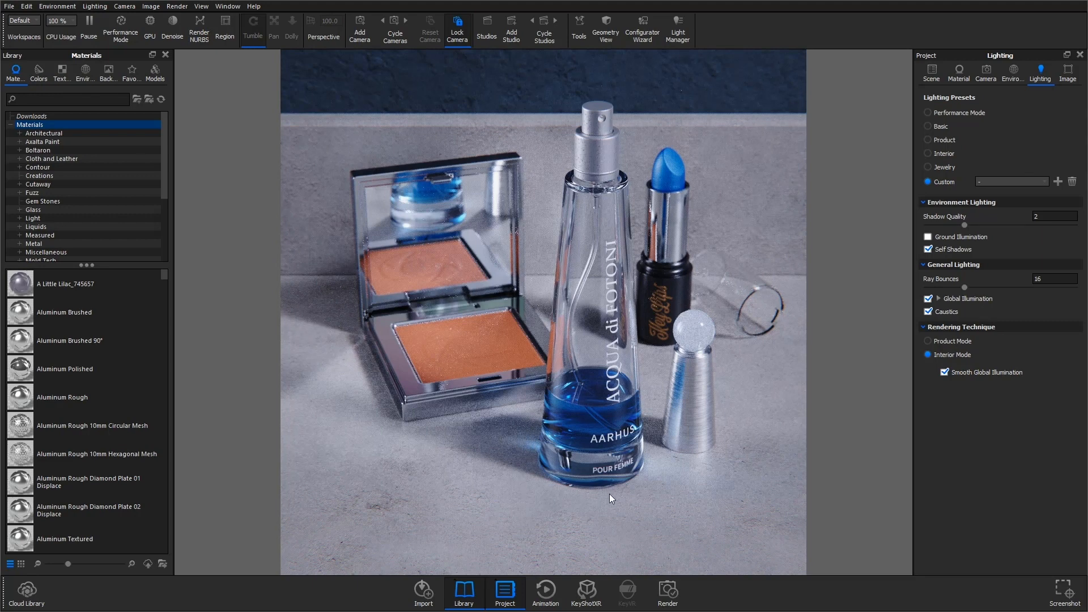
pyautogui.moveTo(594, 267)
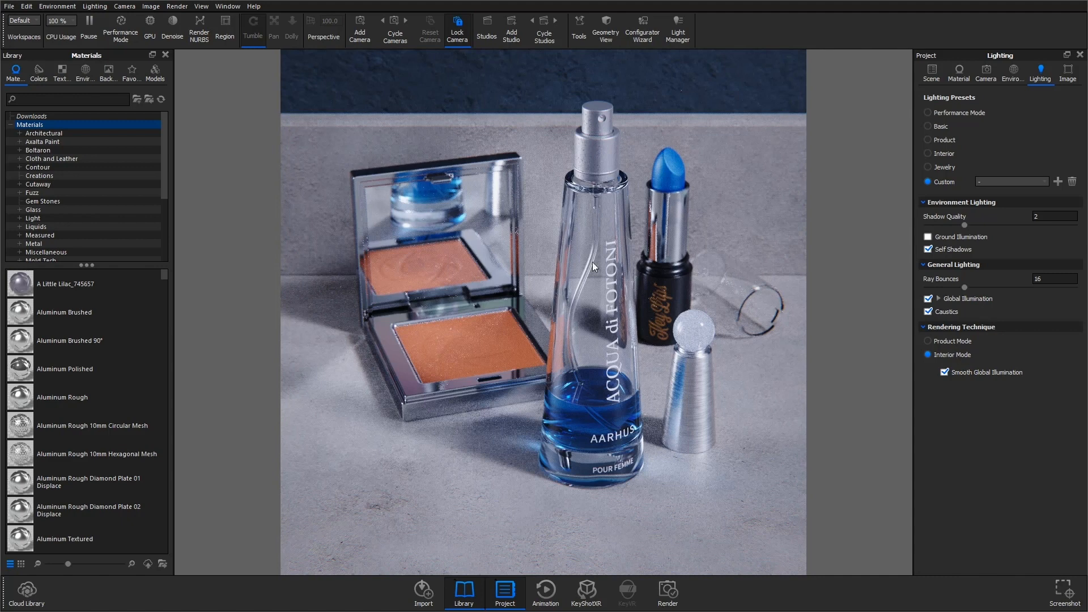
pyautogui.moveTo(496, 354)
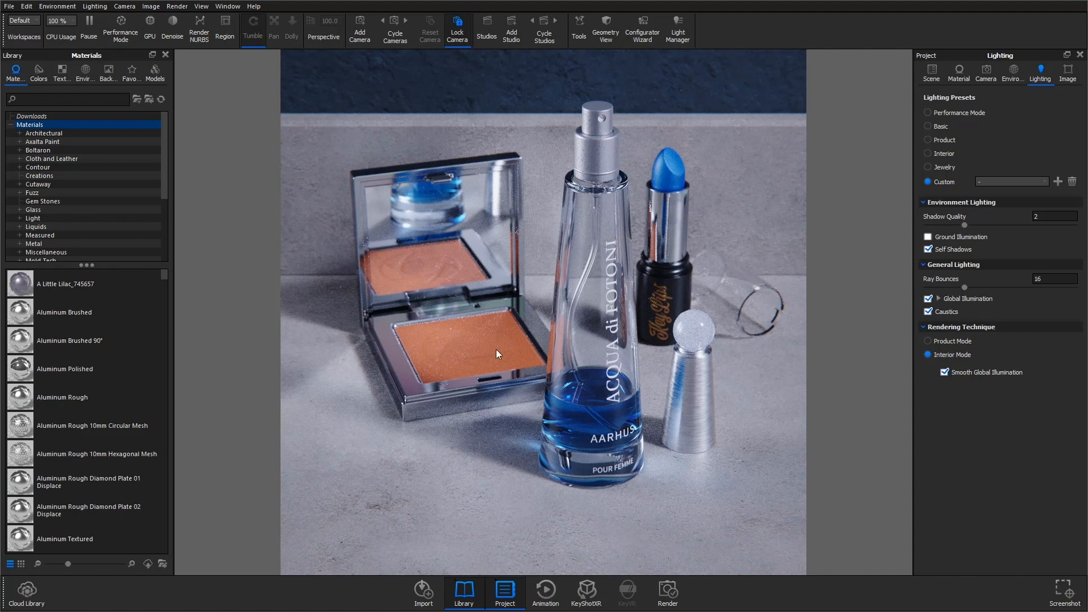
pyautogui.moveTo(457, 448)
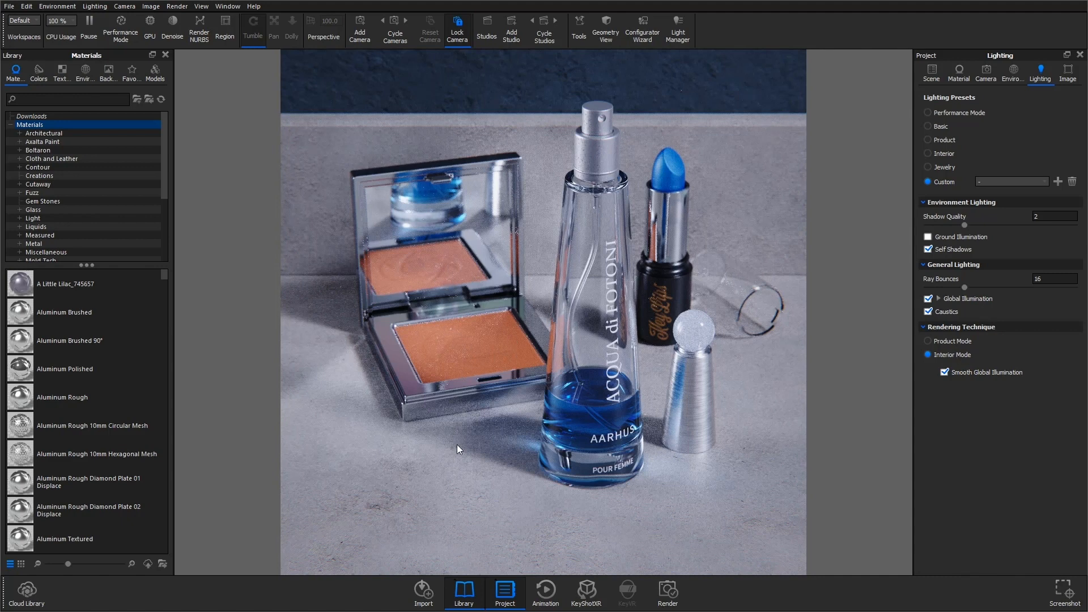
pyautogui.moveTo(831, 263)
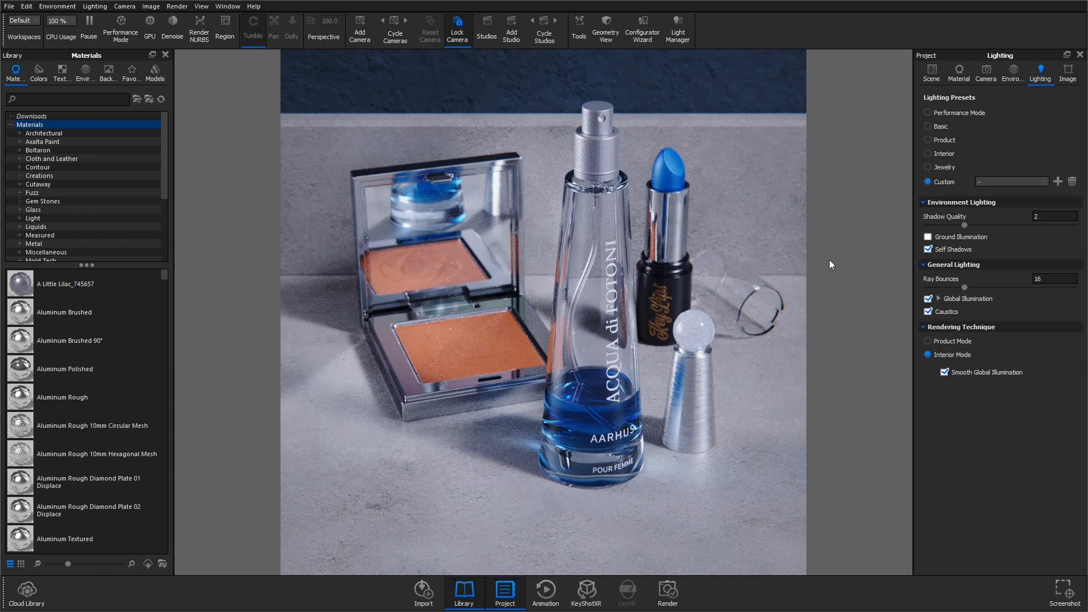
pyautogui.moveTo(839, 445)
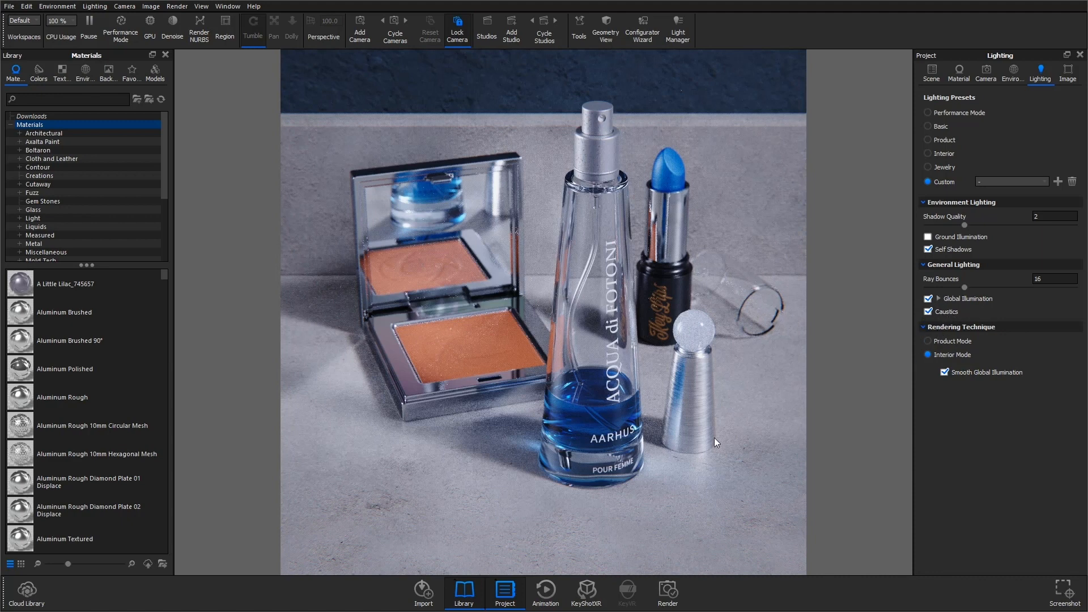
pyautogui.moveTo(377, 439)
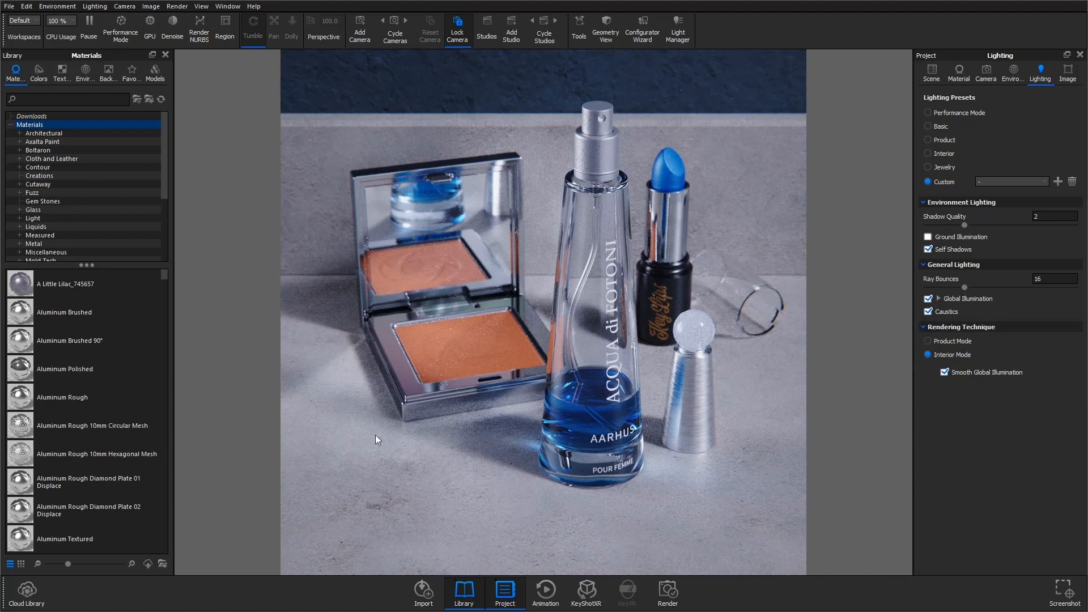
pyautogui.moveTo(347, 432)
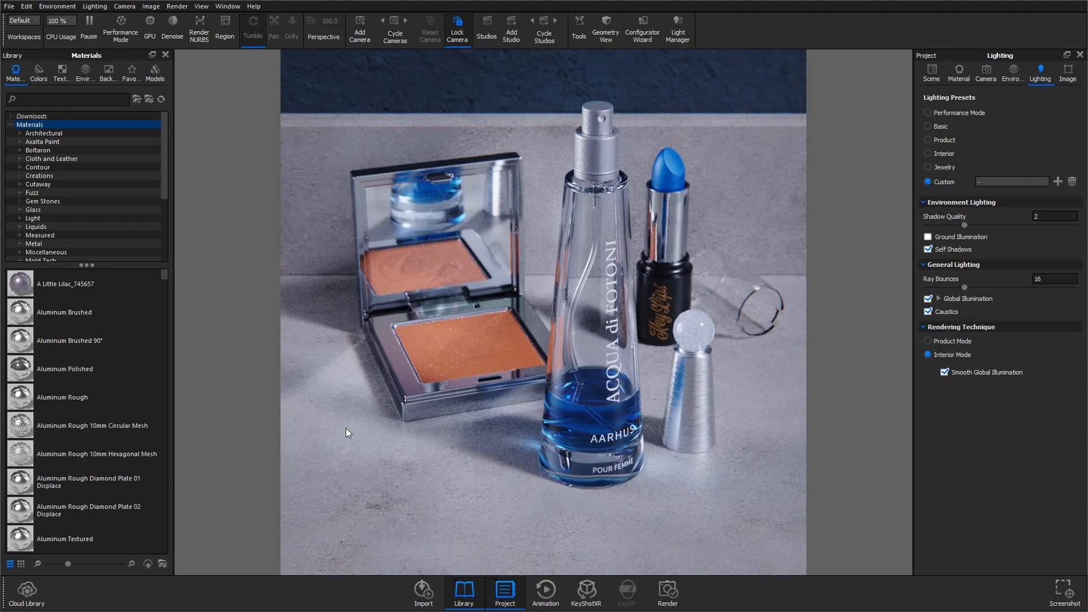
pyautogui.moveTo(409, 328)
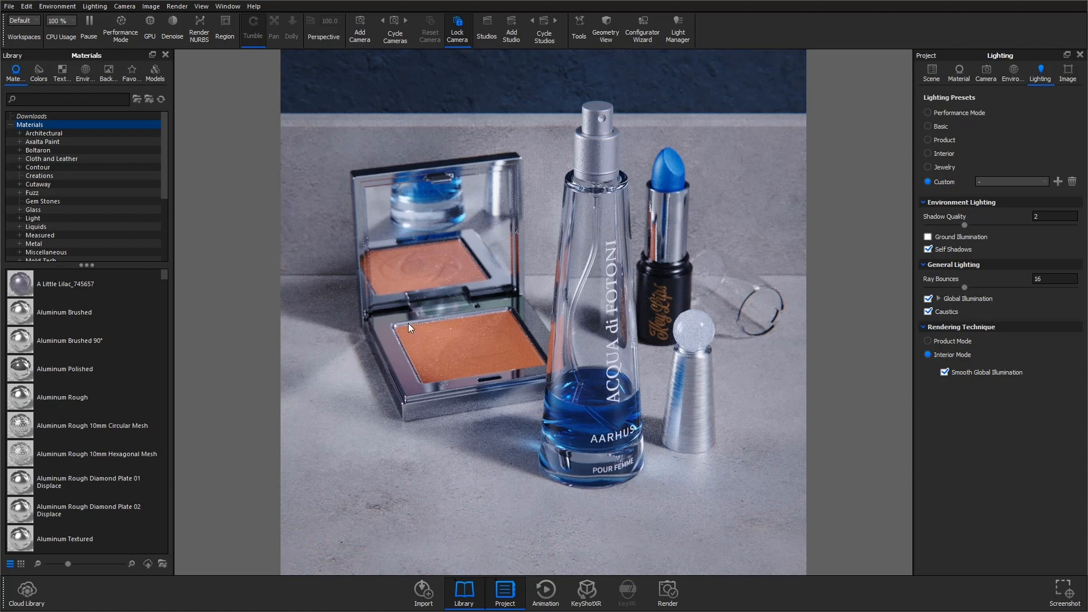
pyautogui.moveTo(478, 260)
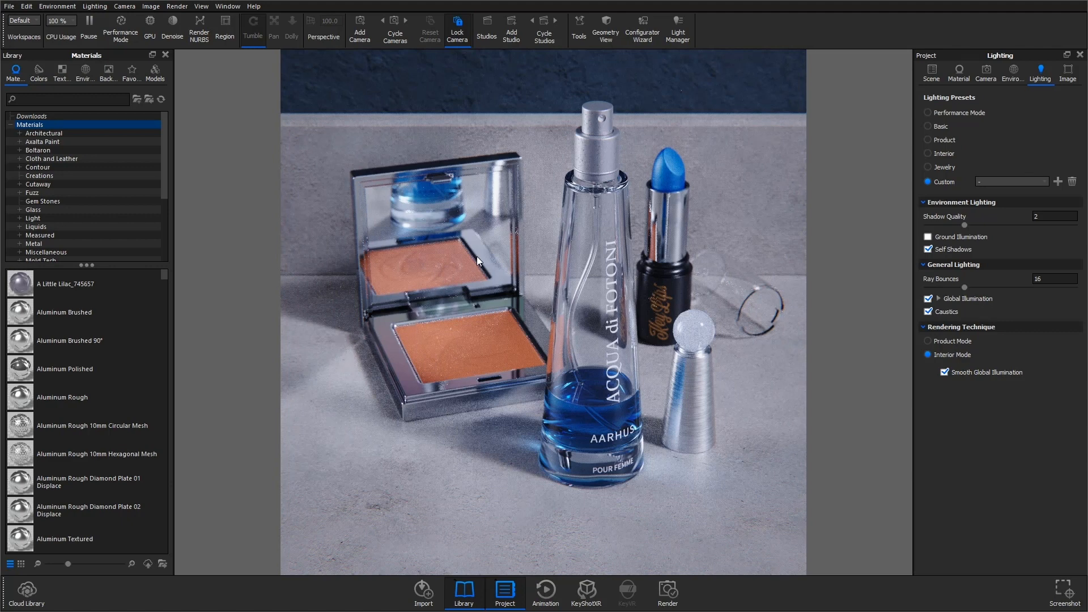
pyautogui.moveTo(440, 287)
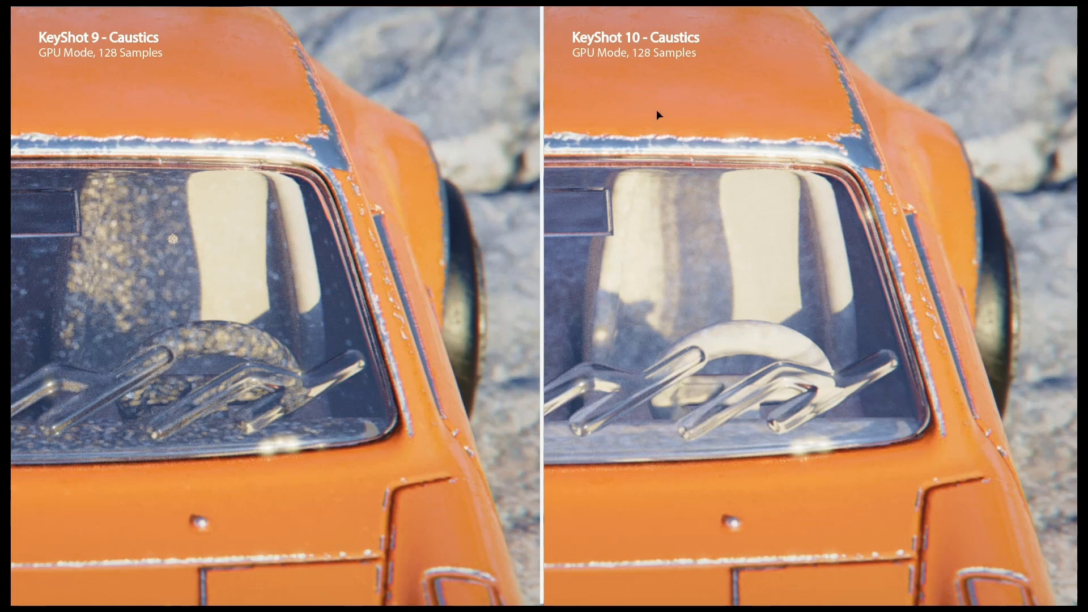
pyautogui.moveTo(739, 188)
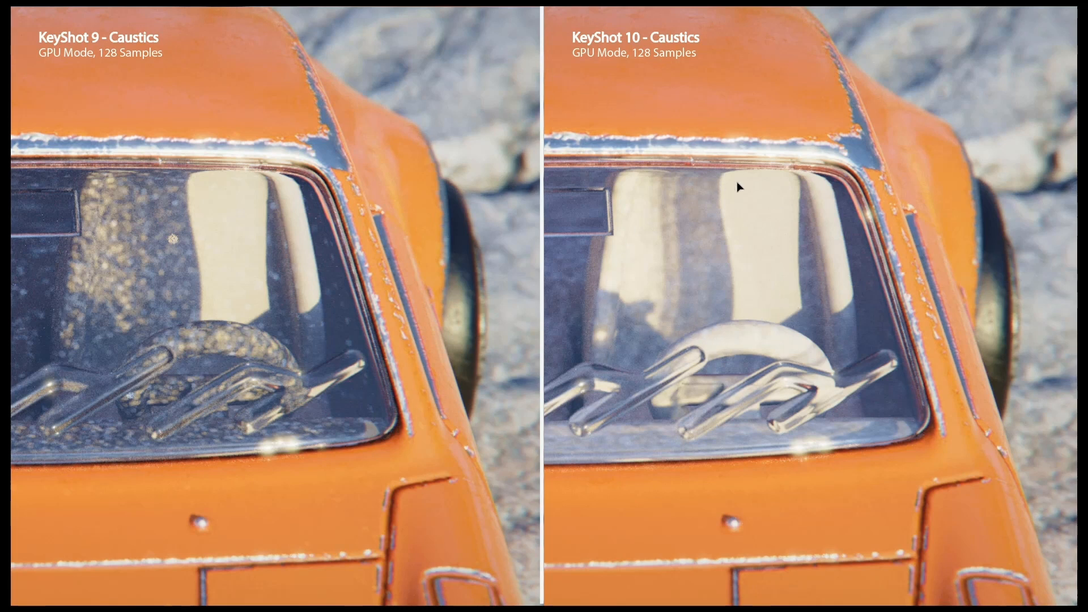